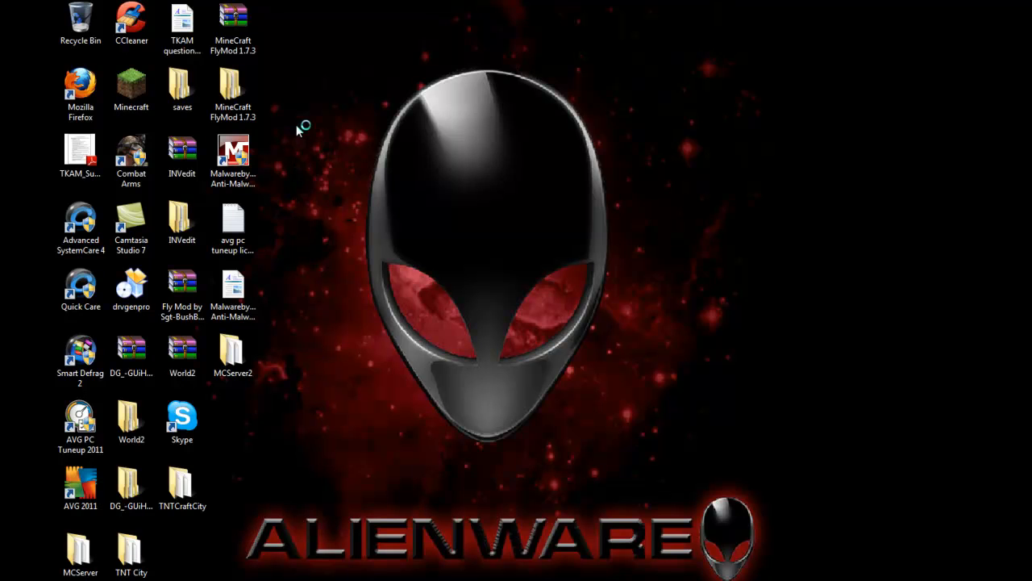
# - Launch Firefox and go to minecraft.net/download.jsp
pyautogui.doubleClick(79, 85)
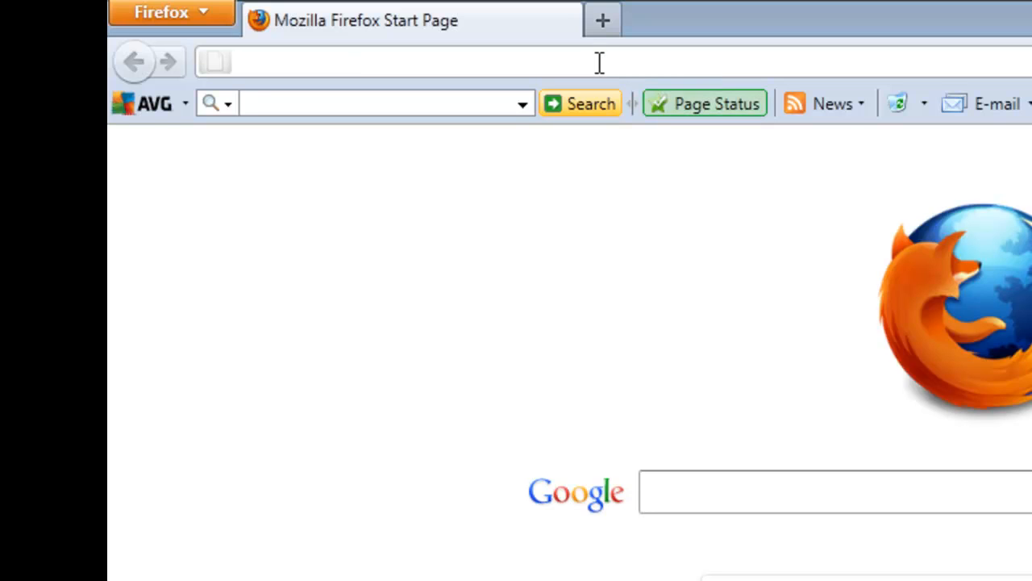
pyautogui.write('minec')
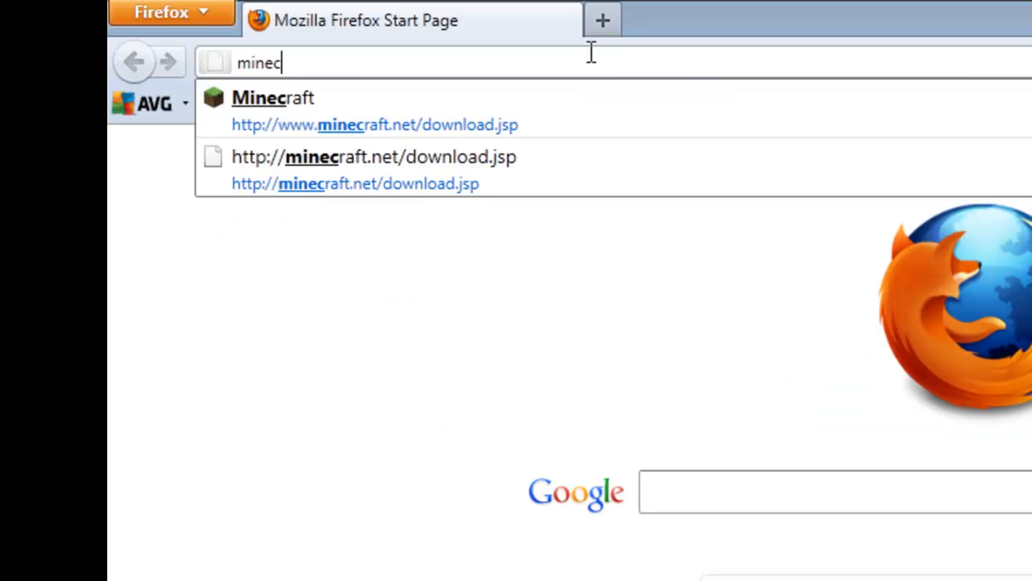
pyautogui.write('raft.net')
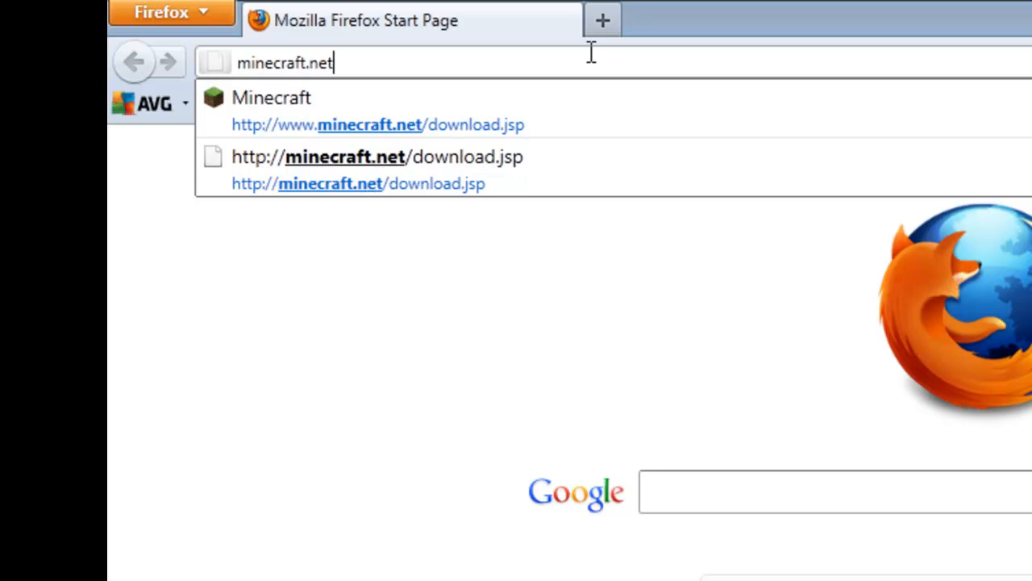
pyautogui.write('/download.')
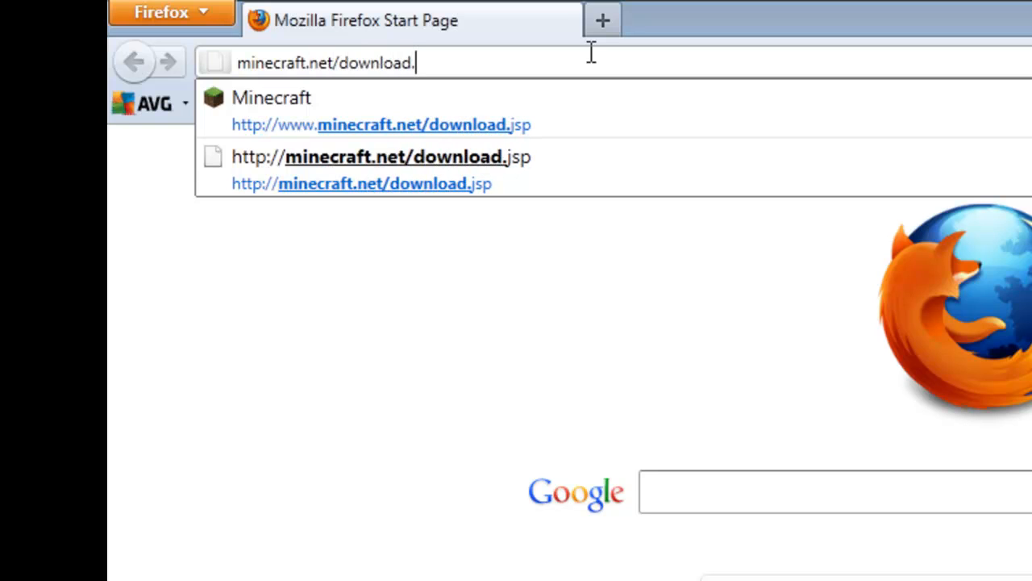
pyautogui.write('jsp')
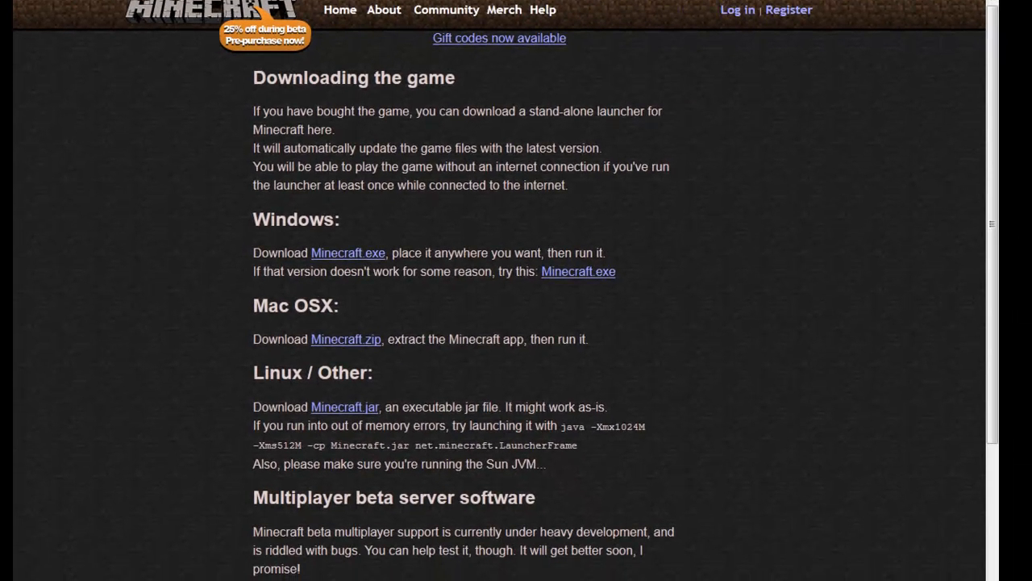
# - Download and save minecraft_server.jar from the Multiplayer beta server section
pyautogui.scroll(-3)
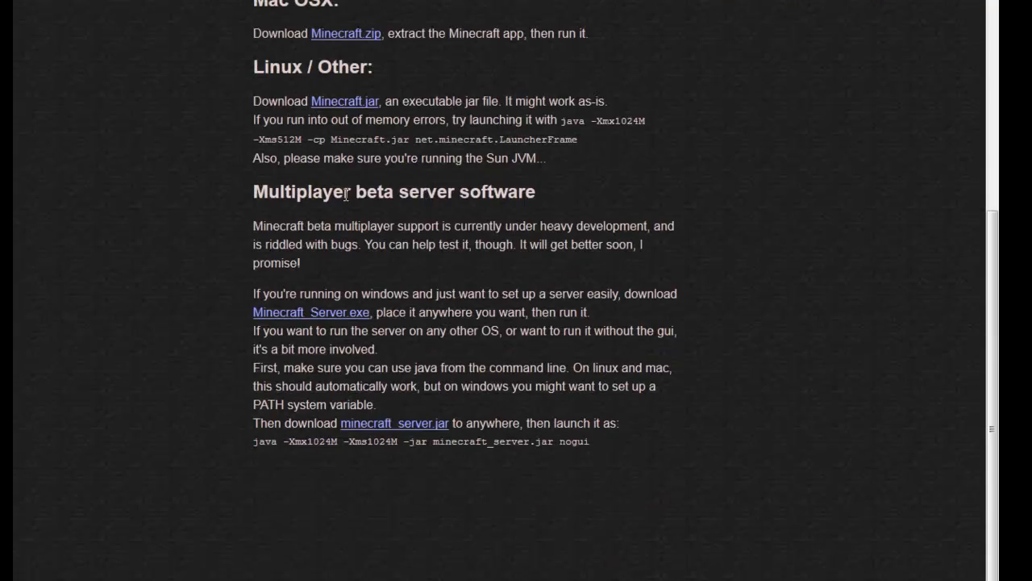
pyautogui.scroll(-3)
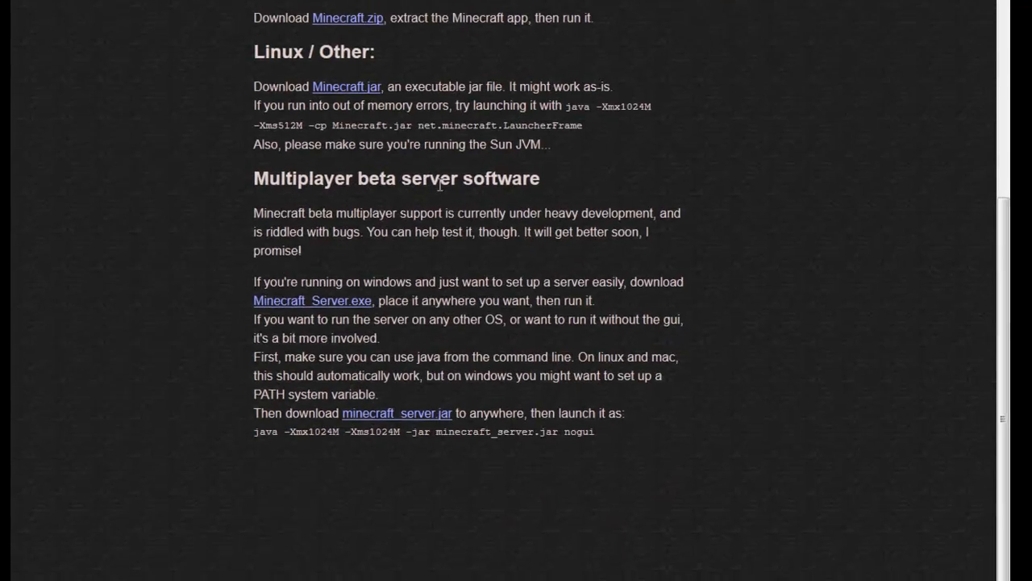
pyautogui.scroll(-3)
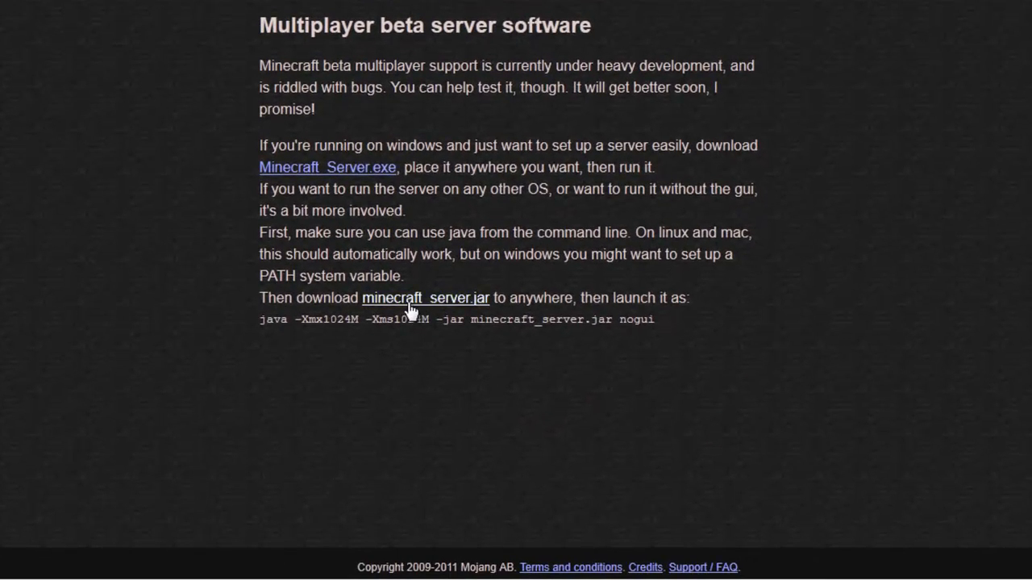
pyautogui.moveTo(447, 307)
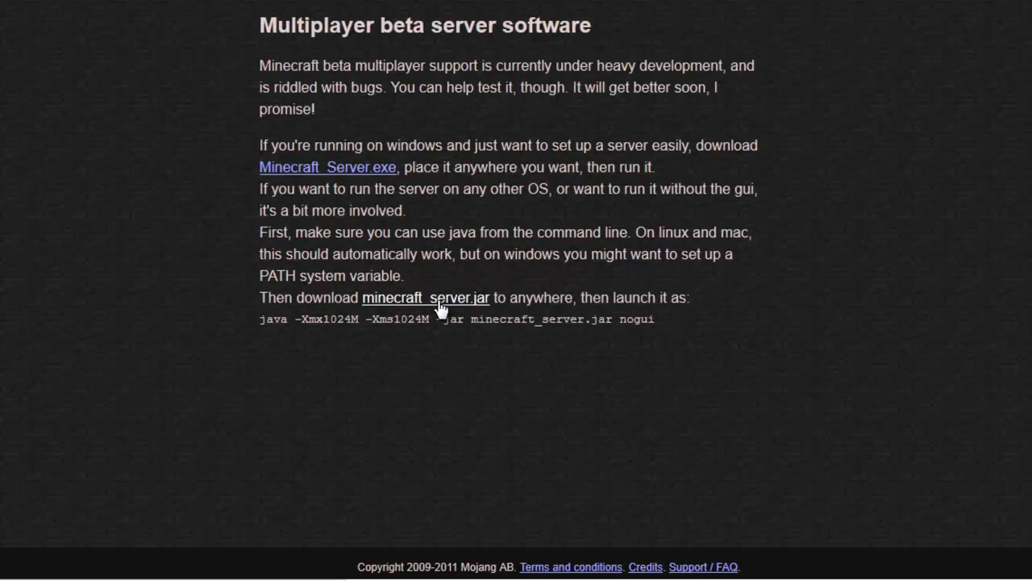
pyautogui.click(426, 298)
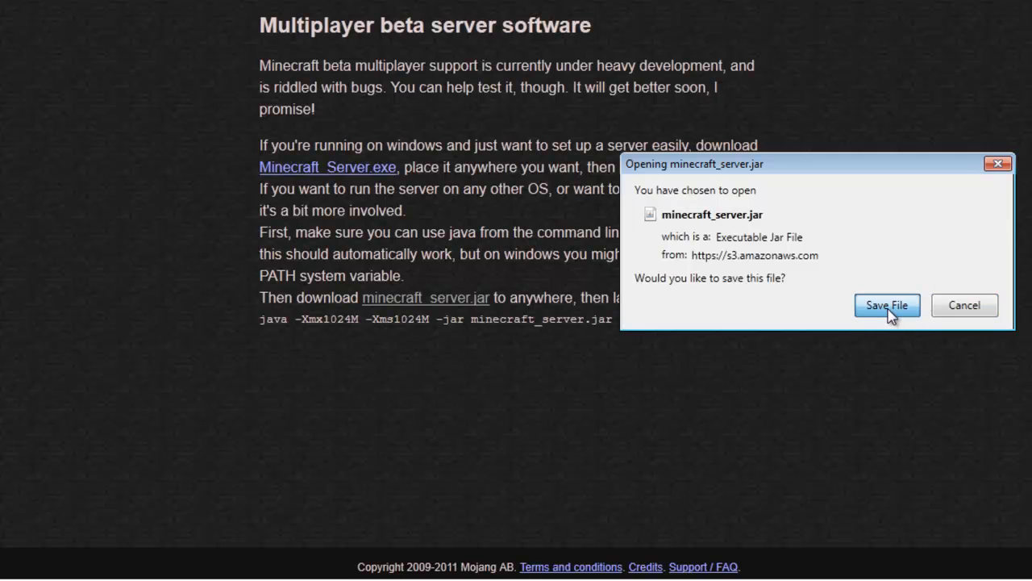
pyautogui.click(890, 305)
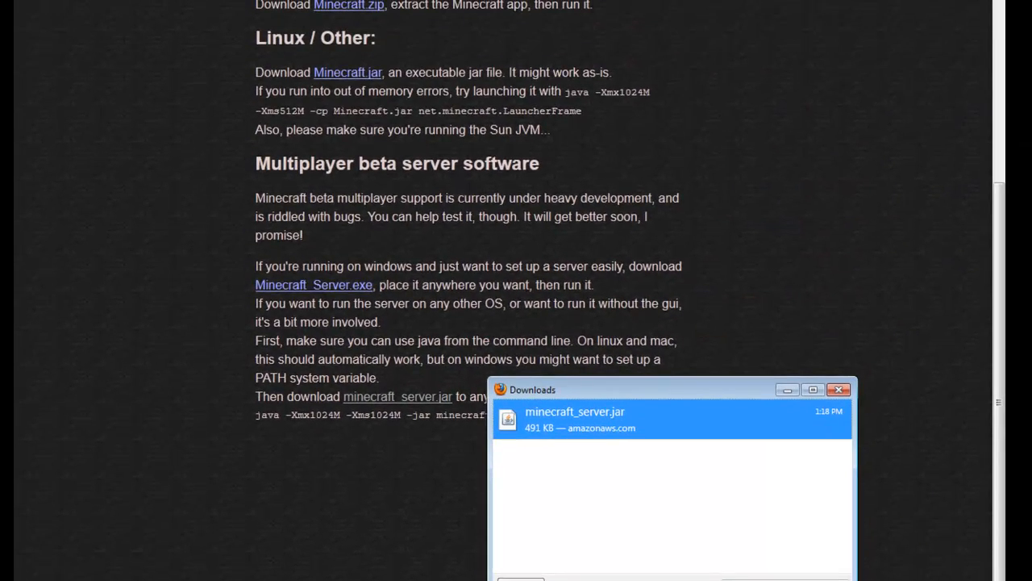
# - Minimize Firefox and drag the downloaded server jar onto the desktop
pyautogui.click(788, 390)
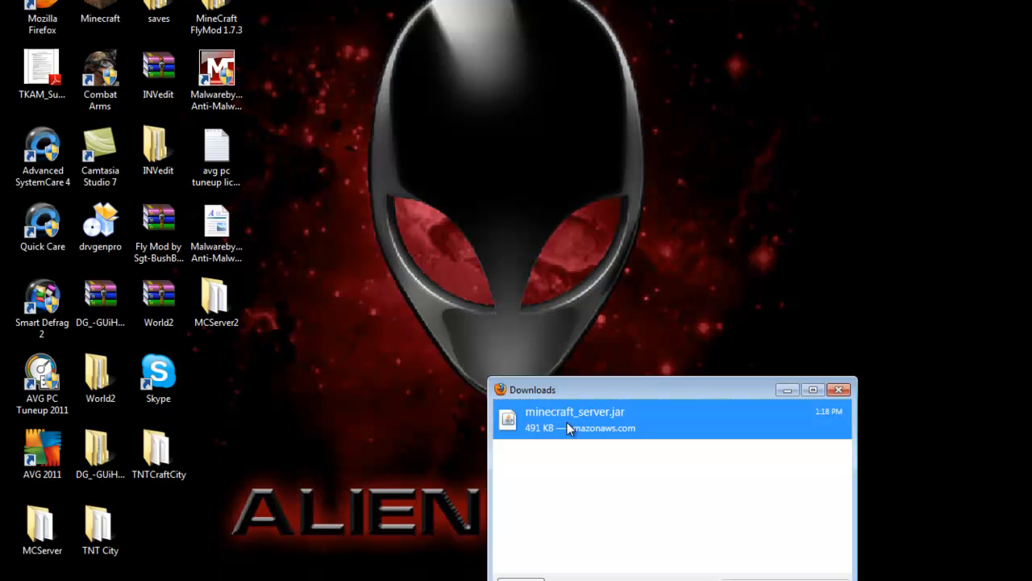
pyautogui.moveTo(574, 432)
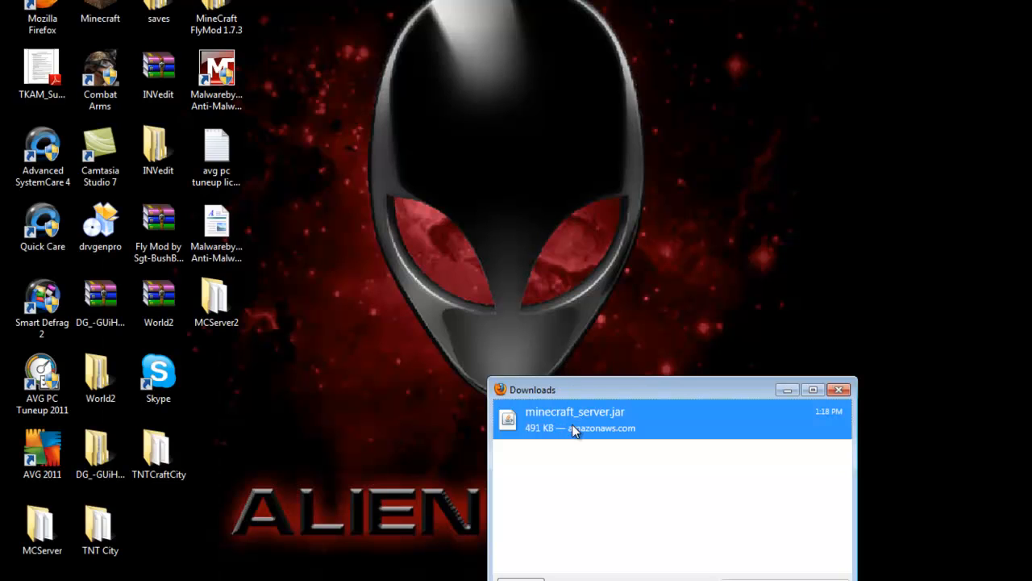
pyautogui.moveTo(574, 419); pyautogui.dragTo(565, 230)
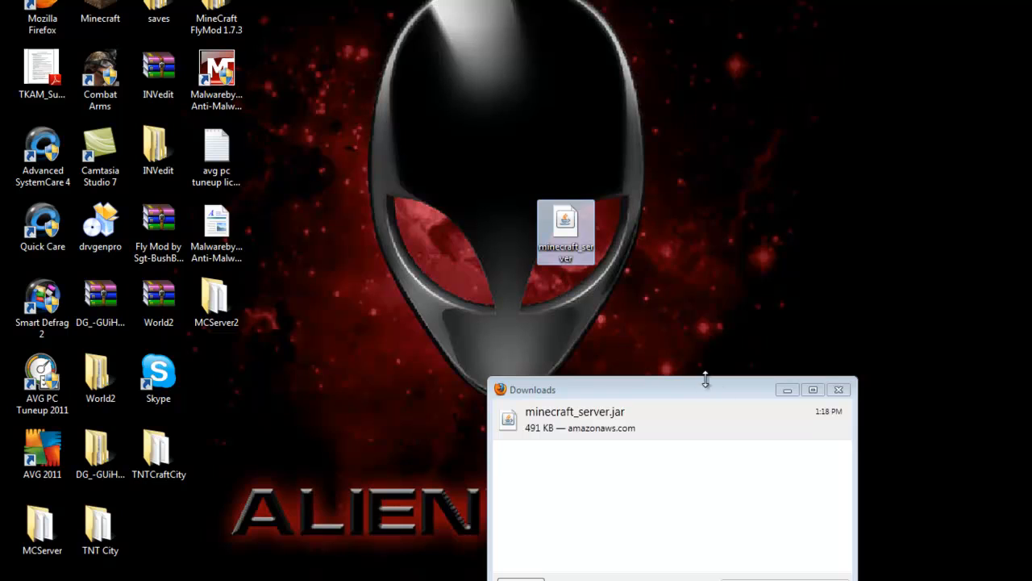
# - Create a desktop folder named 'Minecraft Server' holding the jar, and open it
pyautogui.click(838, 388)
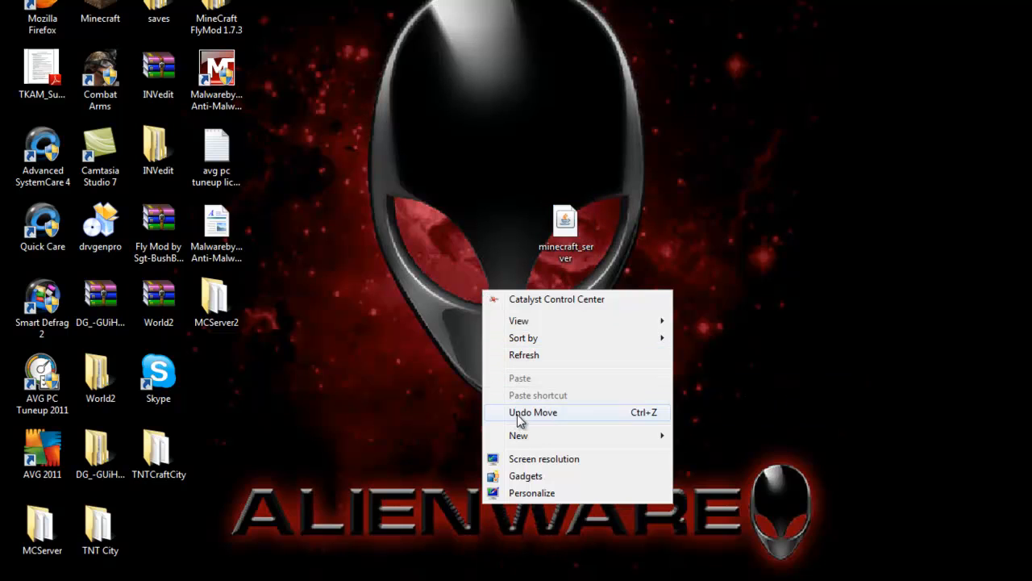
pyautogui.click(518, 435)
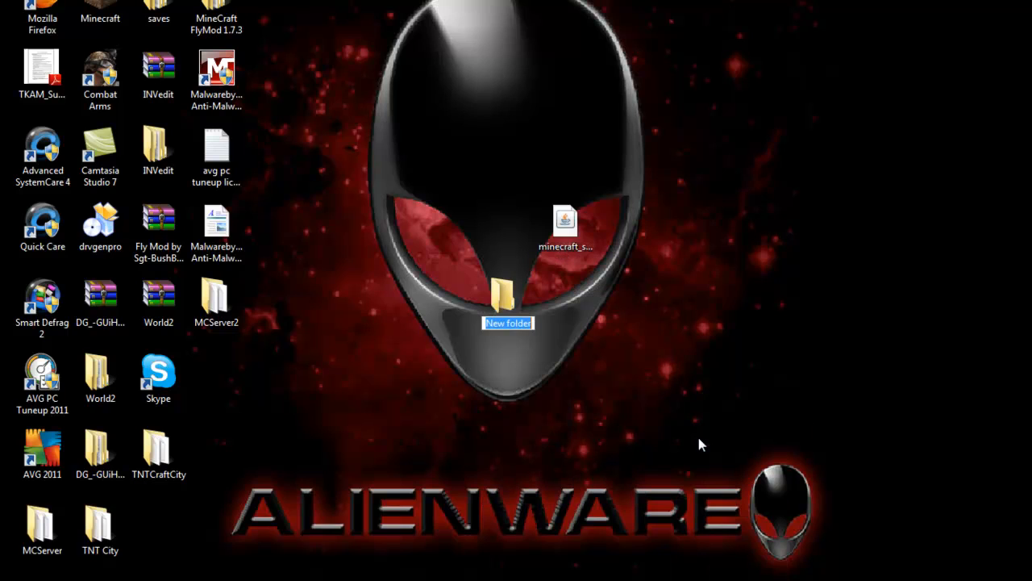
pyautogui.write('MineCraft Server')
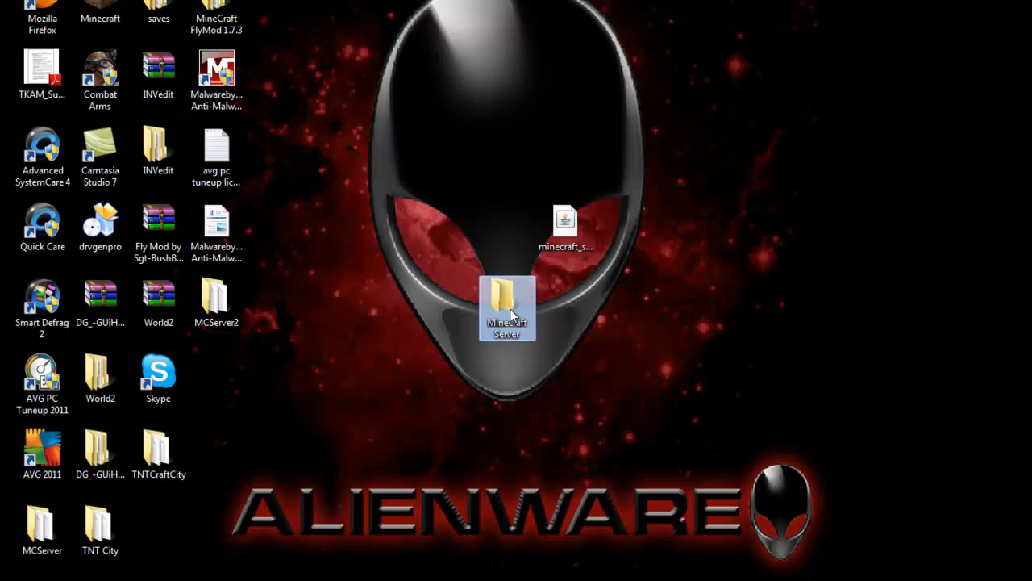
pyautogui.doubleClick(508, 309)
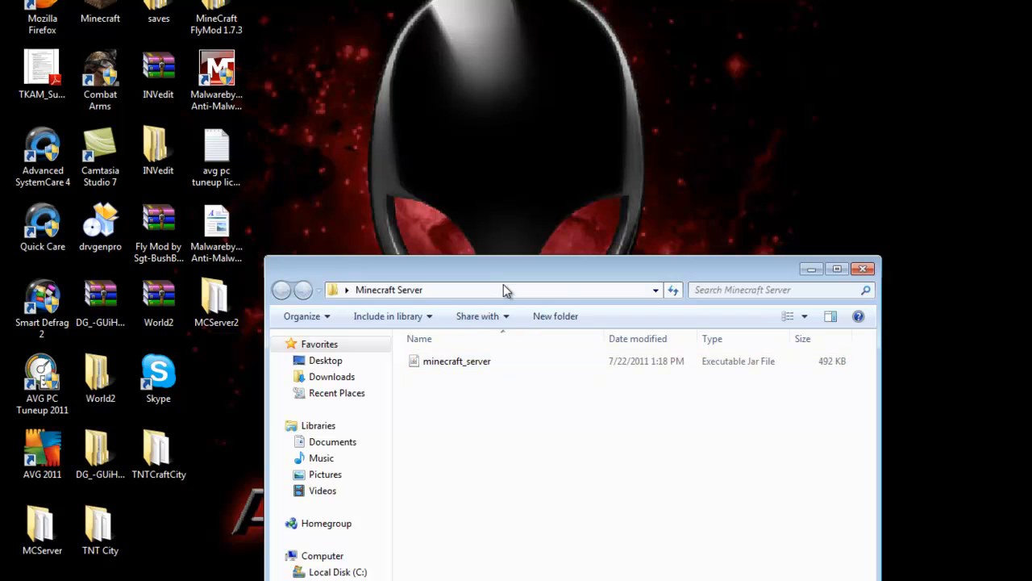
# - Run minecraft_server.jar to generate world, ops, white-list and properties files, then minimize the folder
pyautogui.click(474, 230)
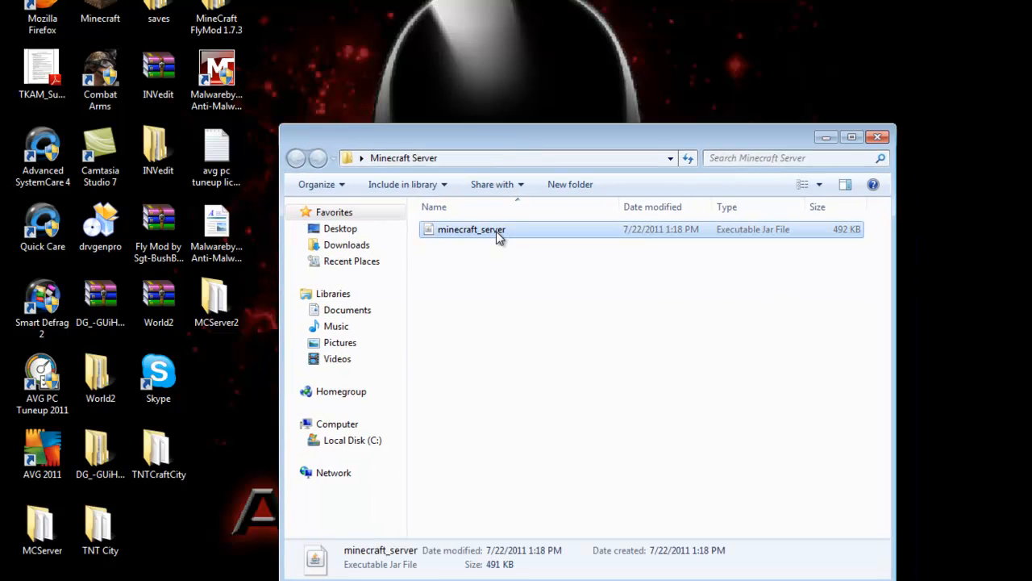
pyautogui.doubleClick(474, 229)
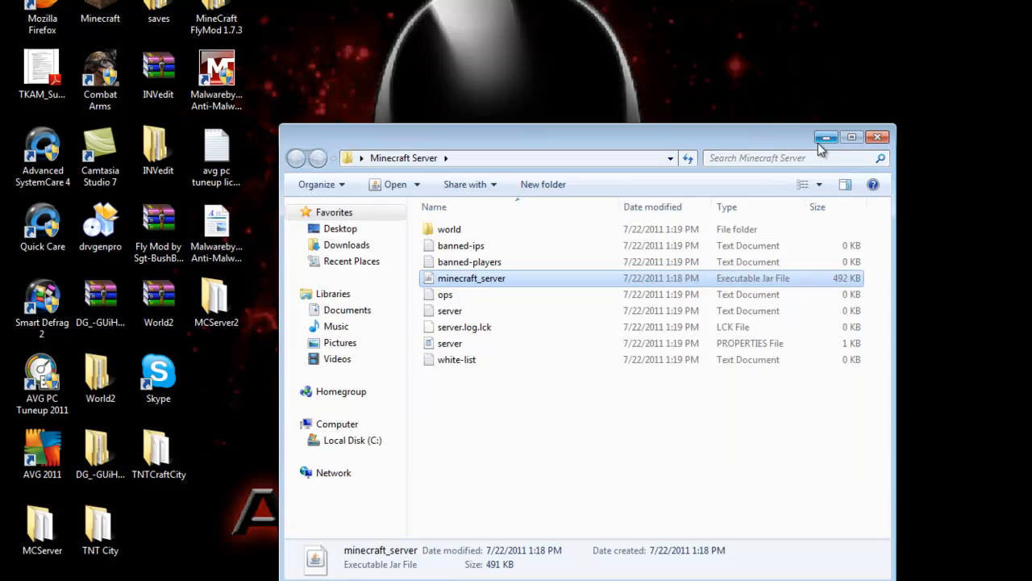
pyautogui.click(877, 136)
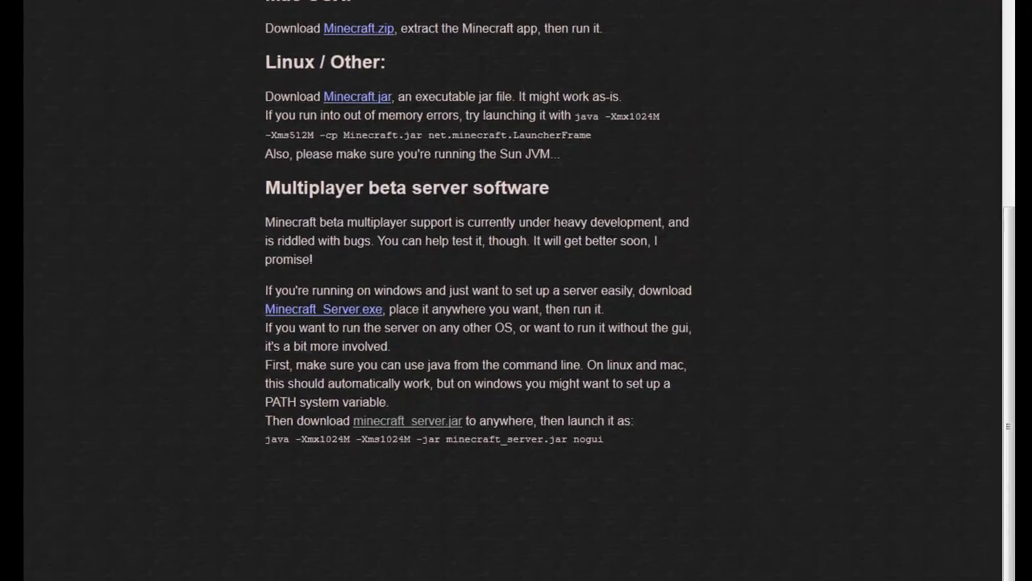
# - Google 'logmein hamachi' and open the 'LogMeIn - Download LogMeIn Hamachi' result
pyautogui.write('google.com/')
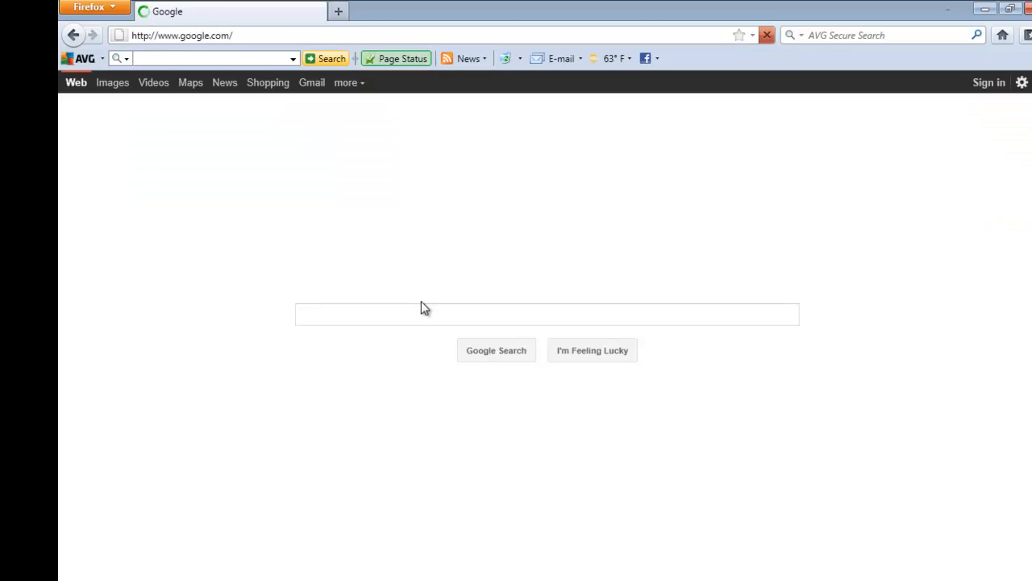
pyautogui.write('log')
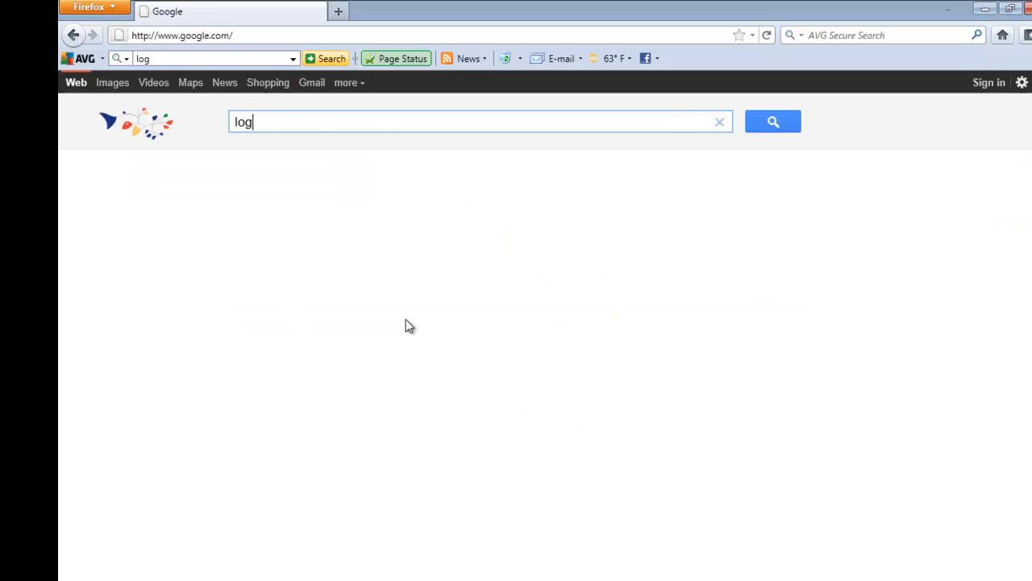
pyautogui.write('logmein hama')
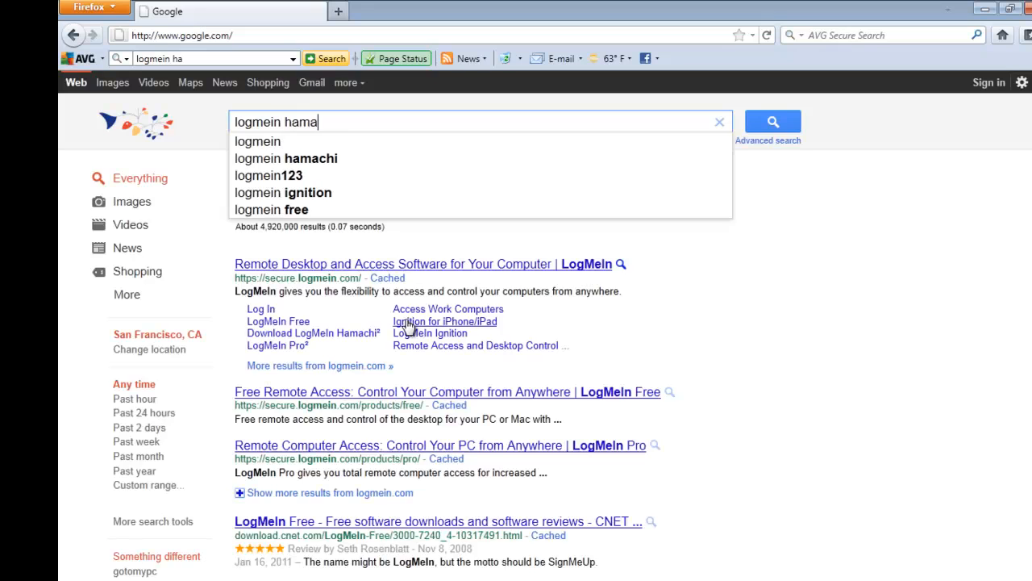
pyautogui.click(285, 158)
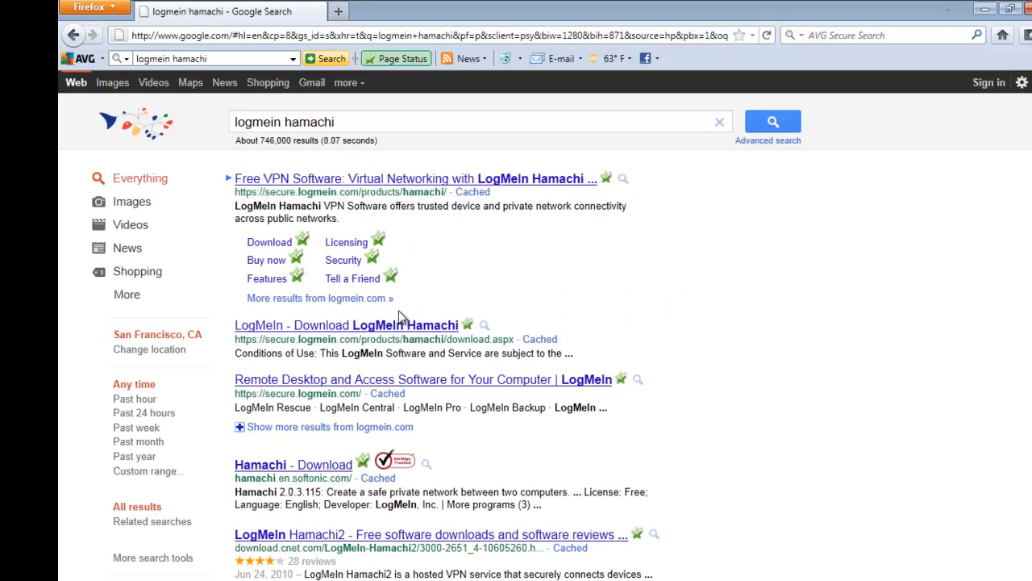
pyautogui.click(343, 325)
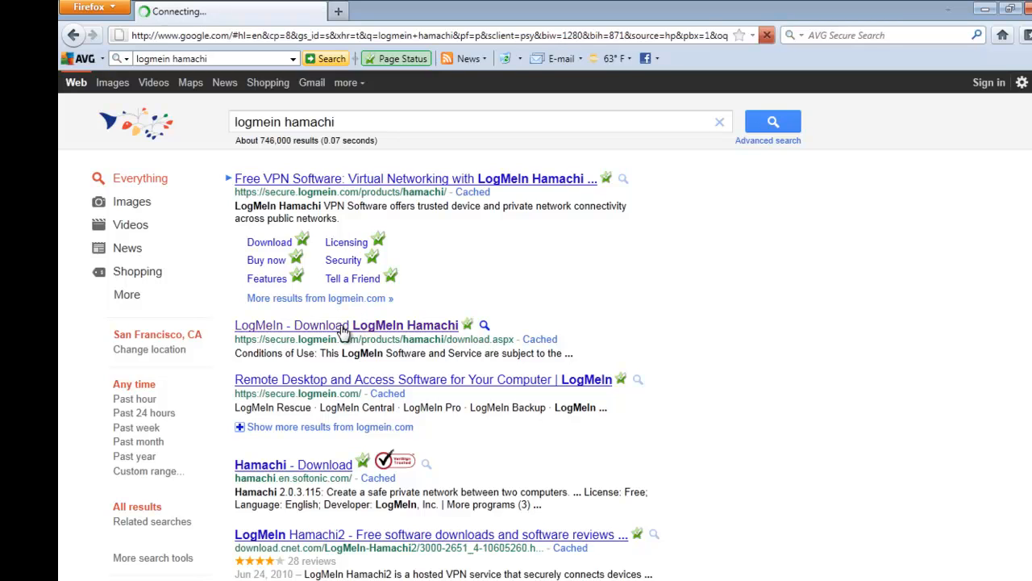
pyautogui.click(330, 325)
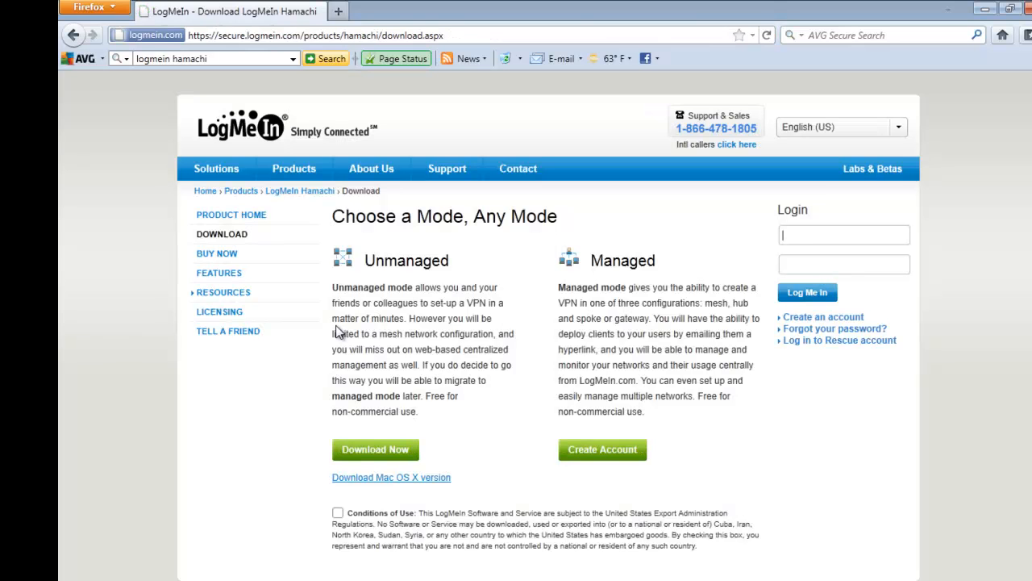
# - Save the free unmanaged Hamachi installer, hamachi.msi, after accepting the conditions of use
pyautogui.click(844, 234)
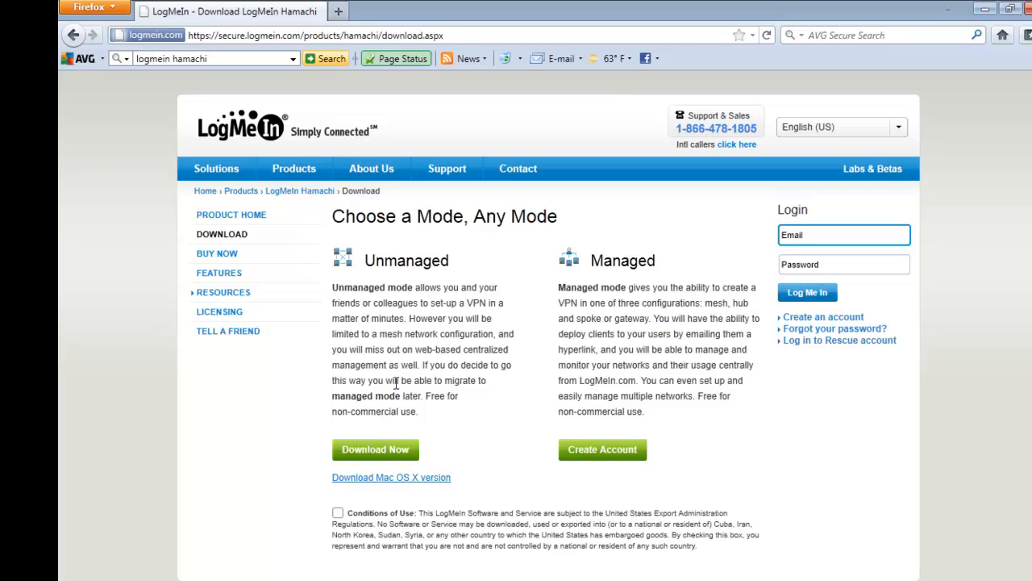
pyautogui.click(336, 510)
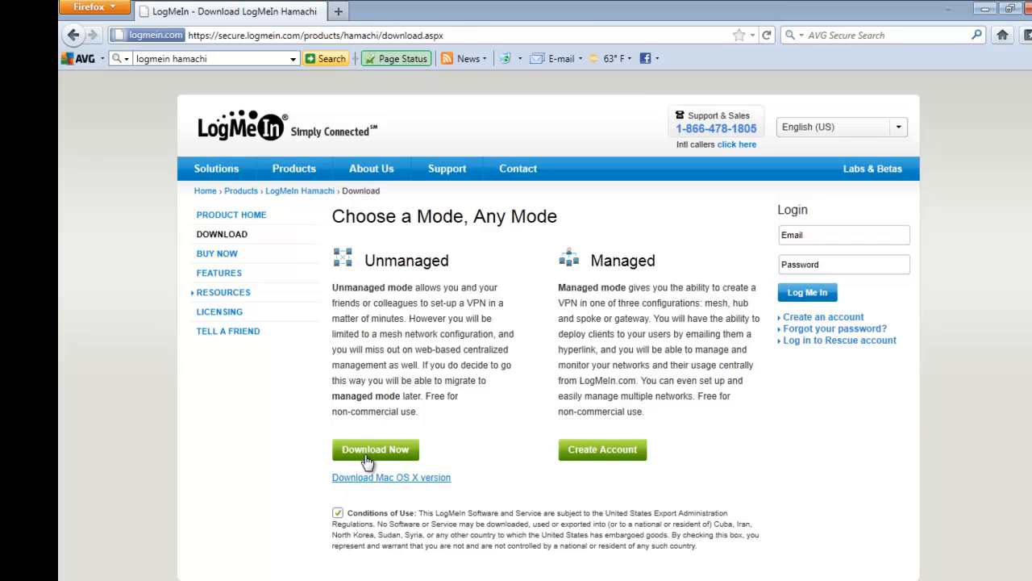
pyautogui.click(376, 449)
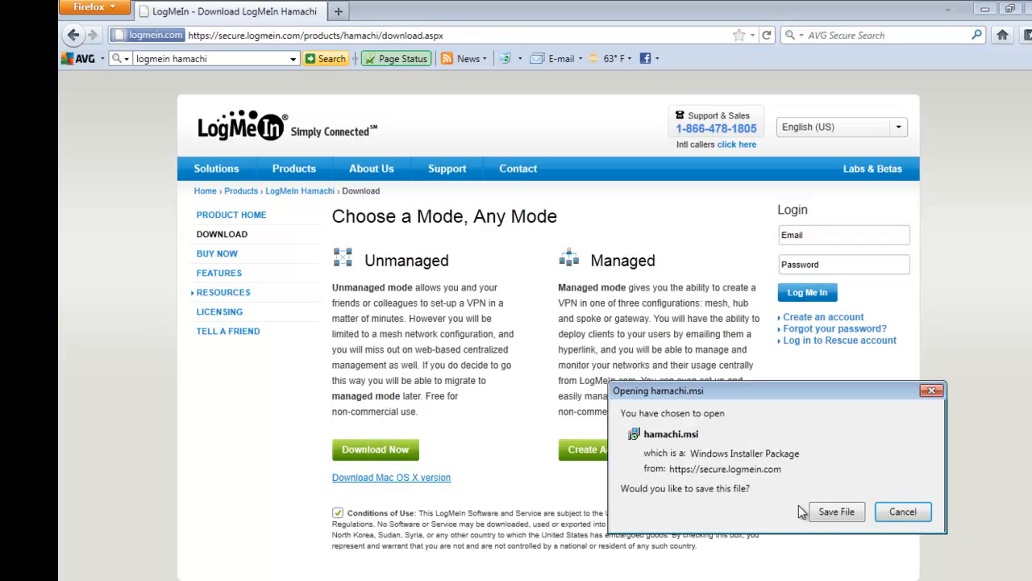
pyautogui.click(911, 512)
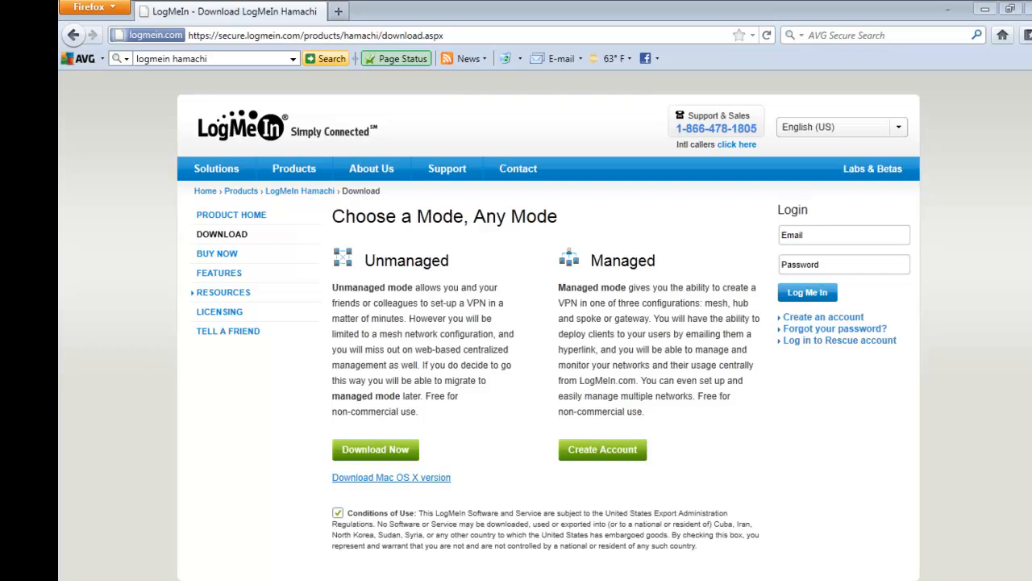
# - Open hamachi.msi from Downloads and confirm Run on the security warning
pyautogui.click(375, 449)
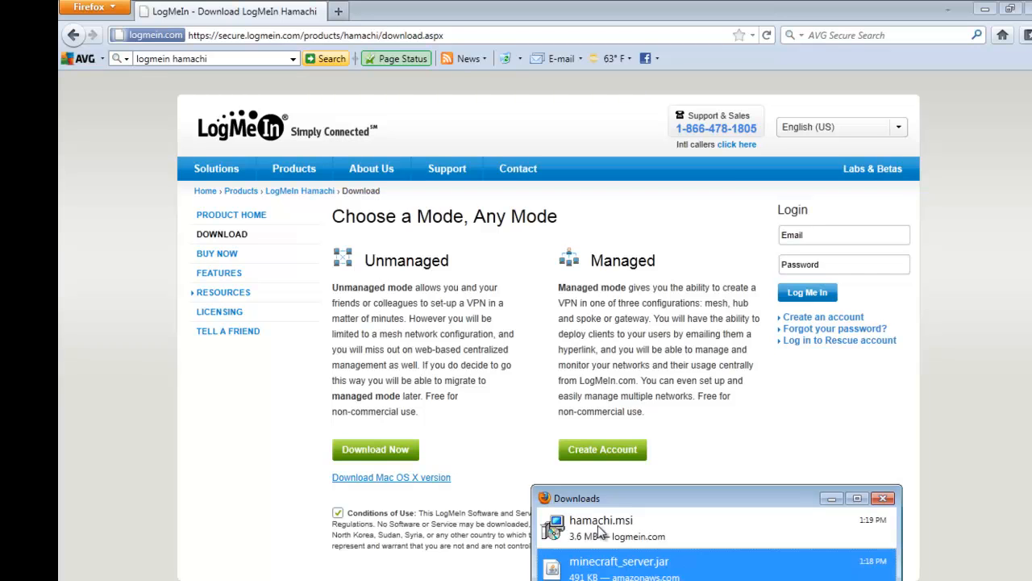
pyautogui.click(624, 536)
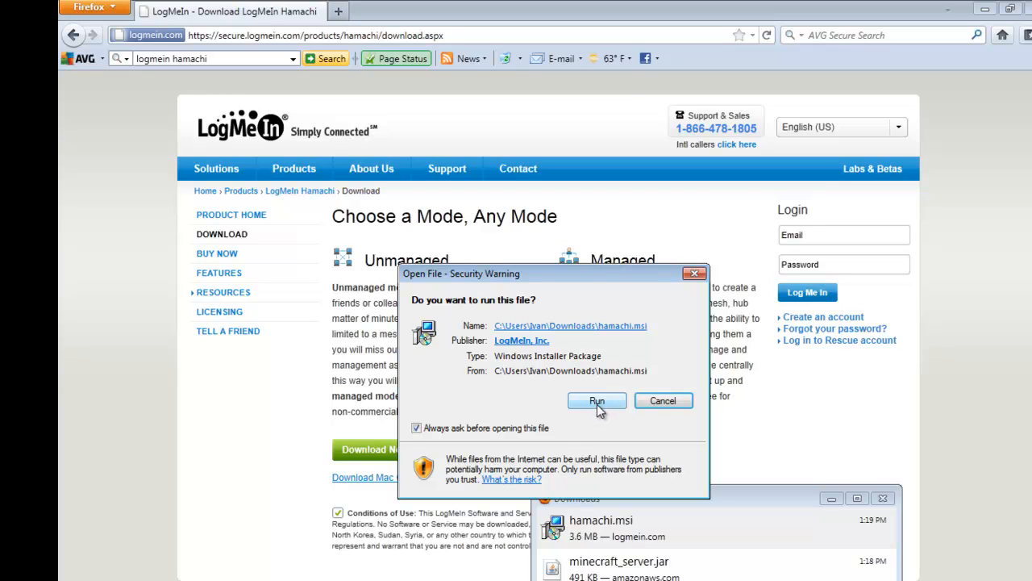
pyautogui.click(597, 401)
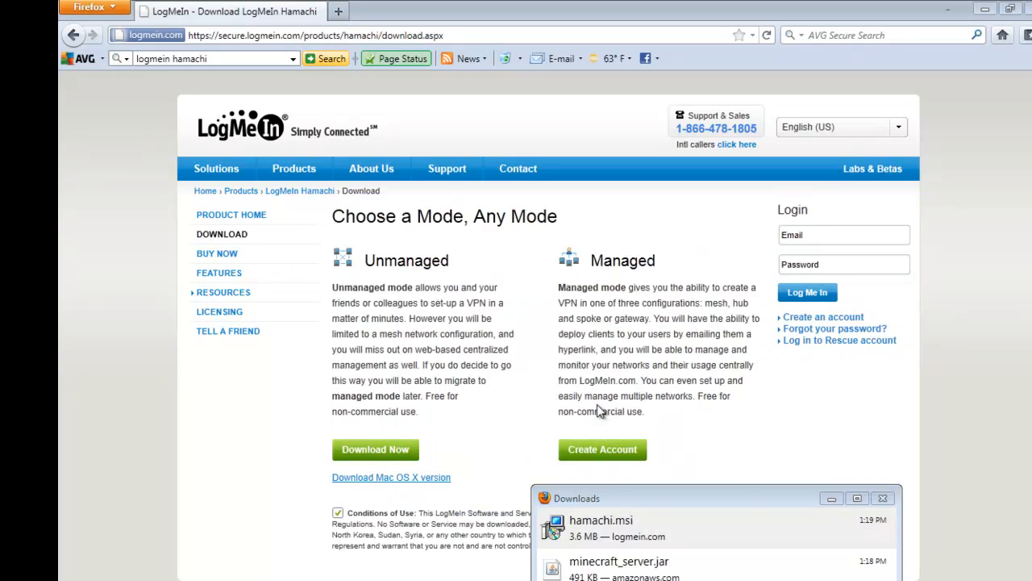
# - Keep English, accept the terms, tick the desktop shortcut option, and begin installing
pyautogui.doubleClick(597, 525)
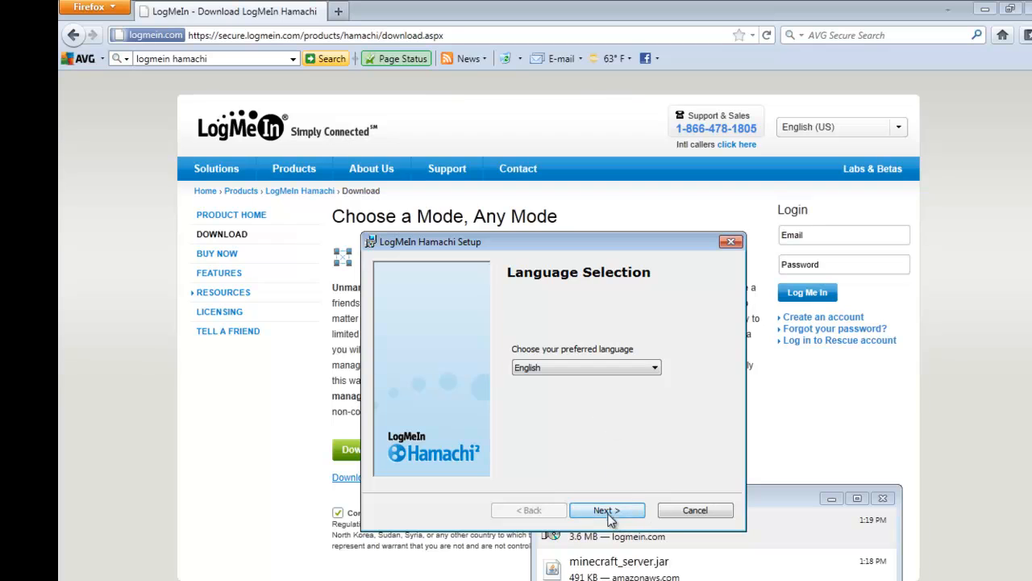
pyautogui.click(604, 509)
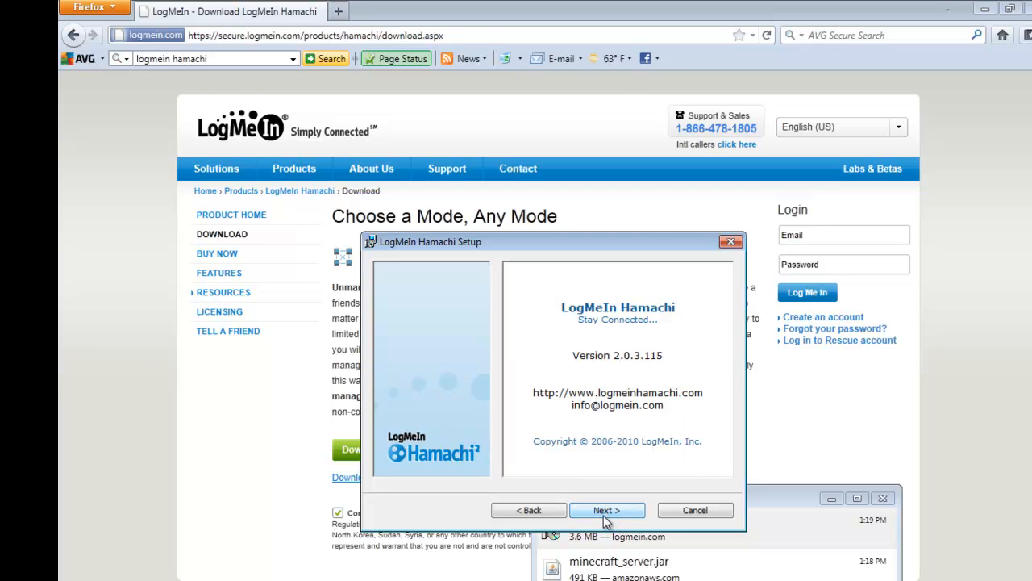
pyautogui.click(590, 509)
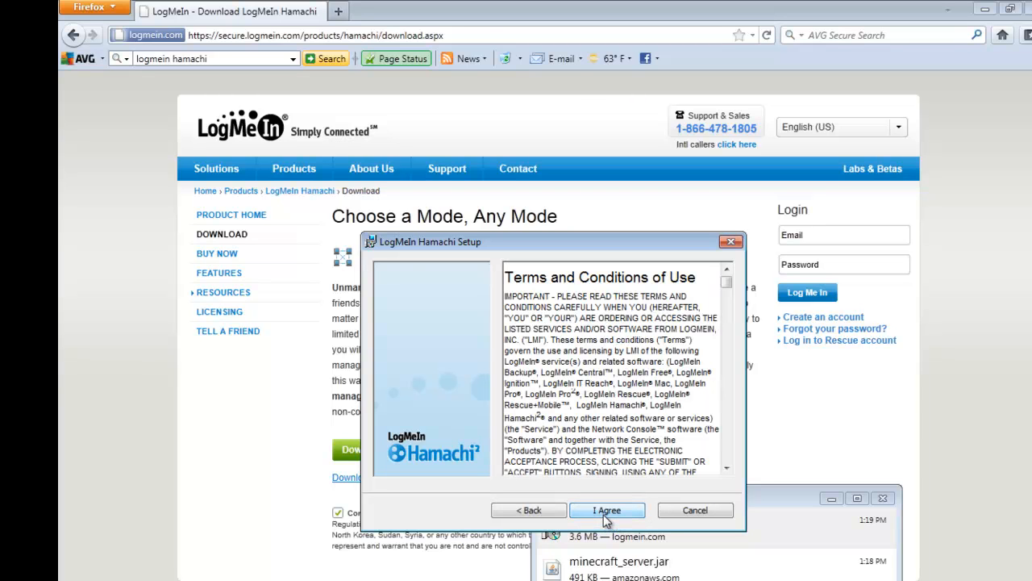
pyautogui.click(608, 510)
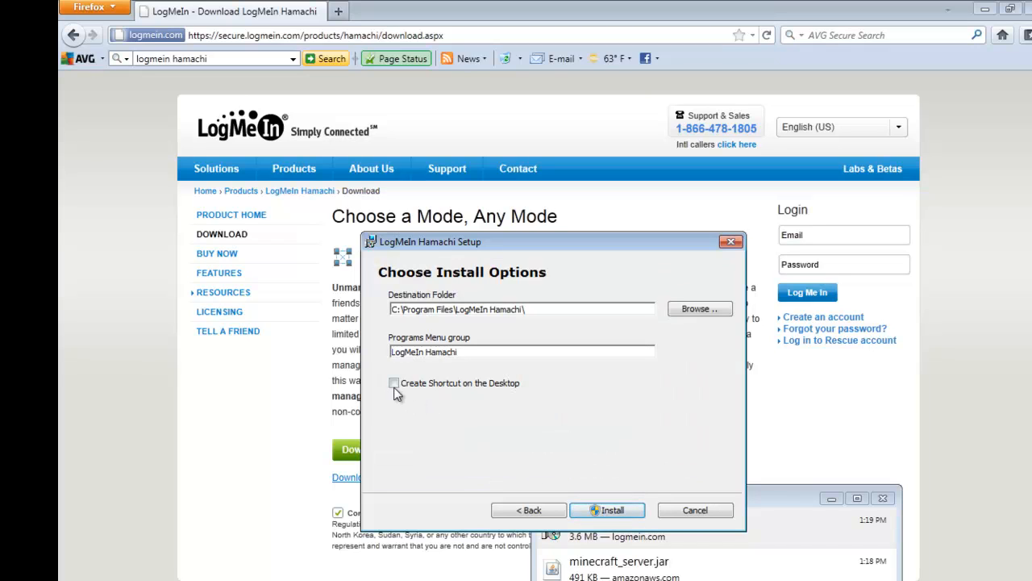
pyautogui.click(394, 383)
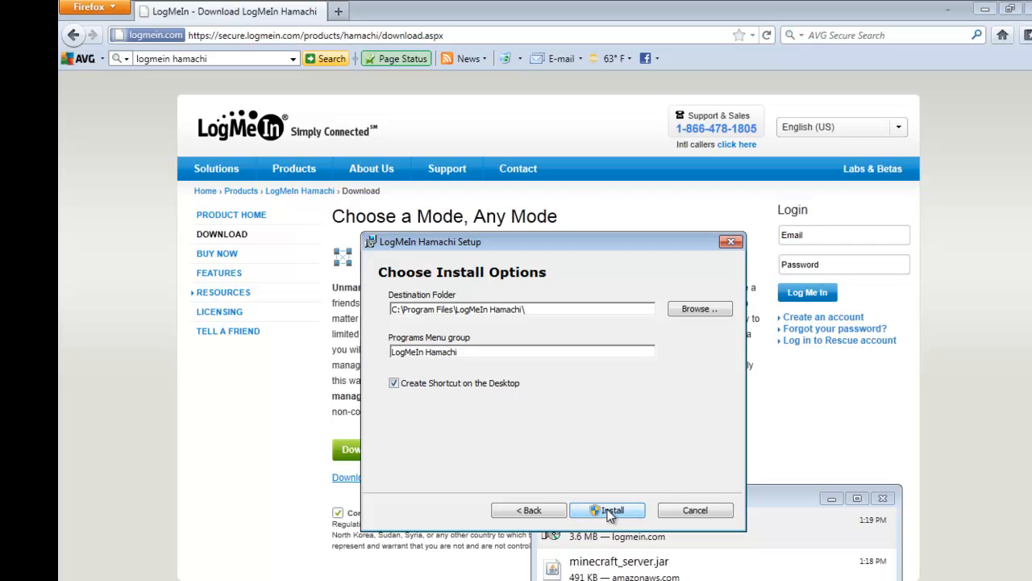
pyautogui.click(606, 510)
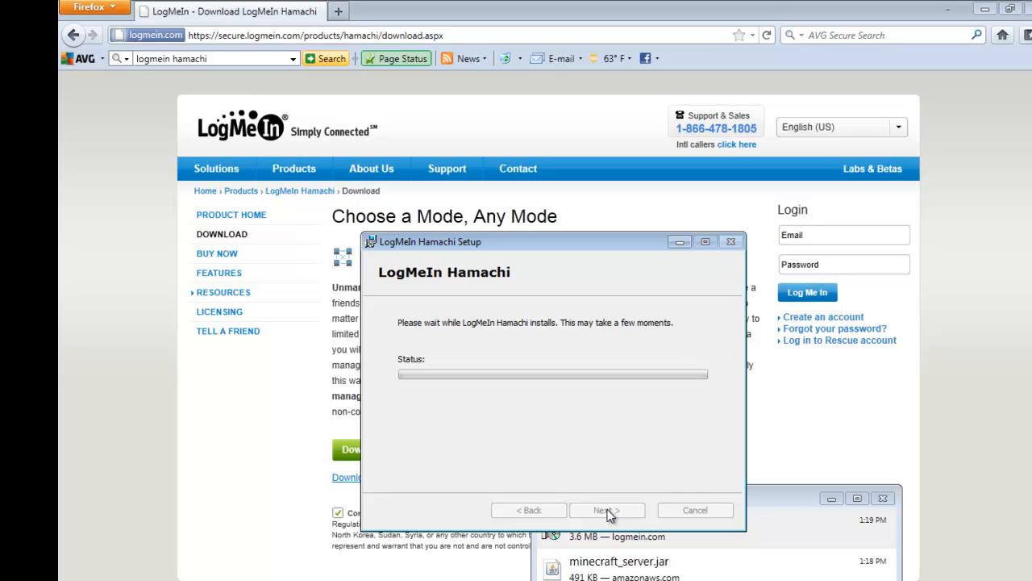
pyautogui.moveTo(732, 161)
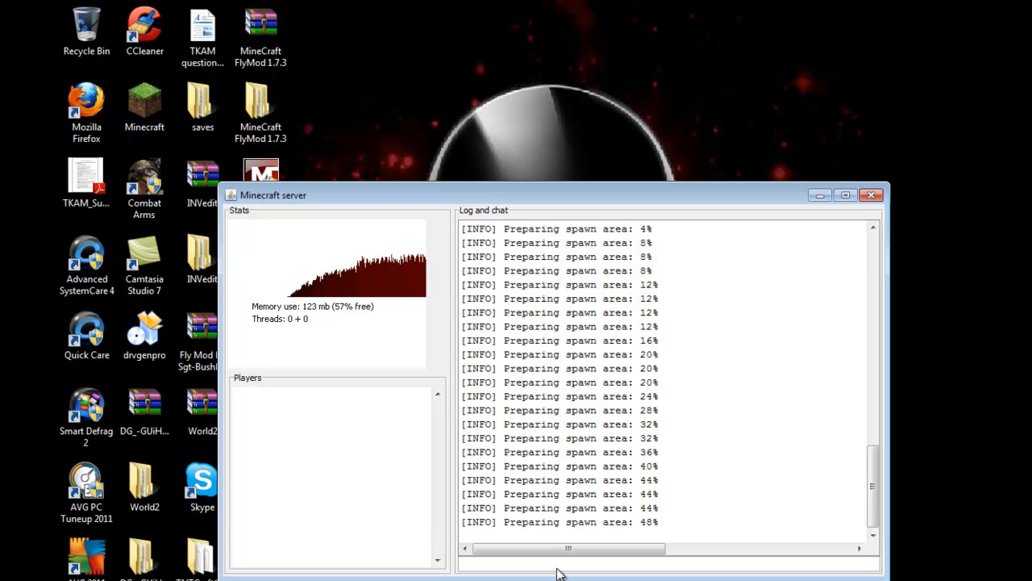
pyautogui.moveTo(703, 283)
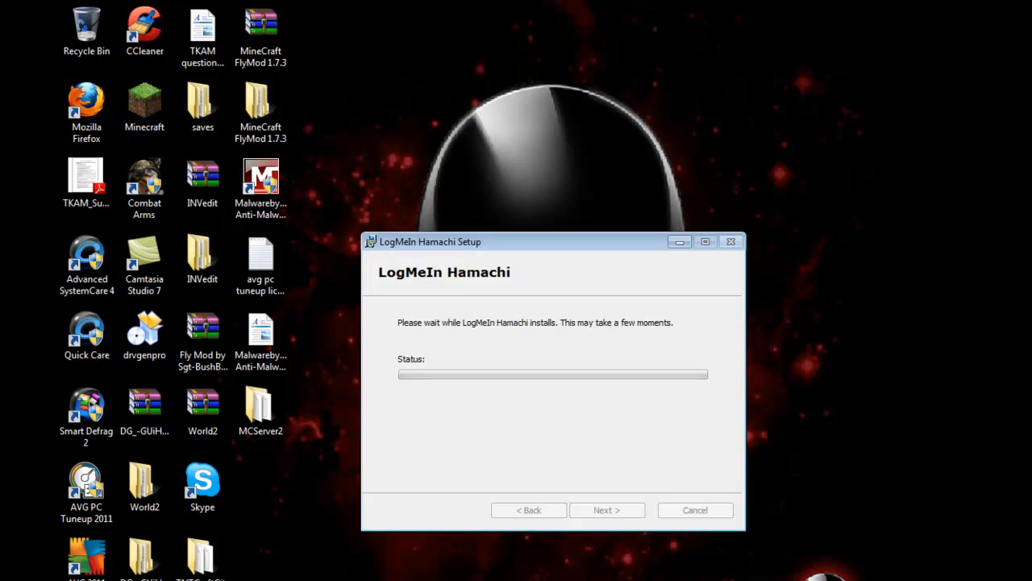
pyautogui.moveTo(510, 430)
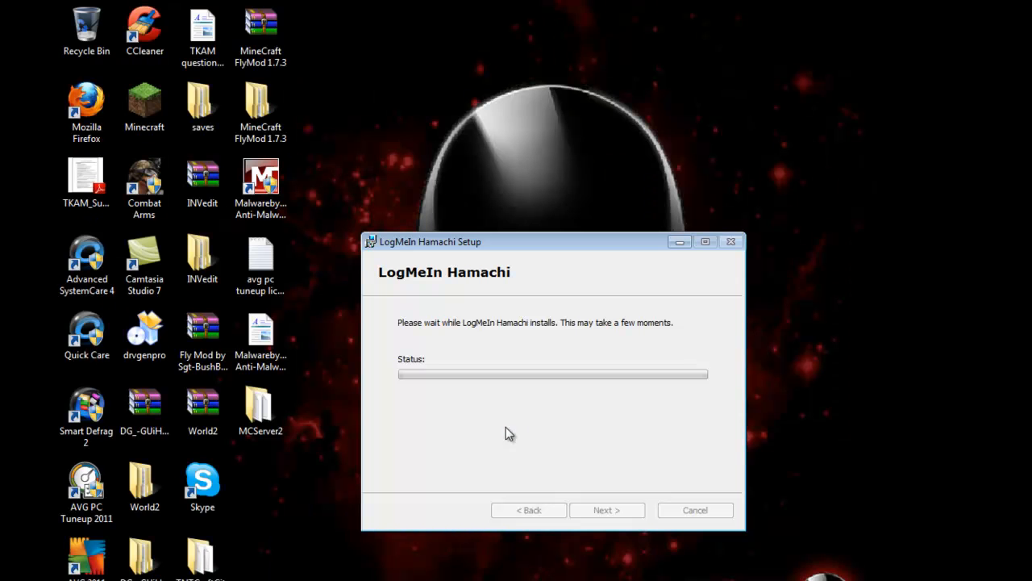
pyautogui.moveTo(609, 393)
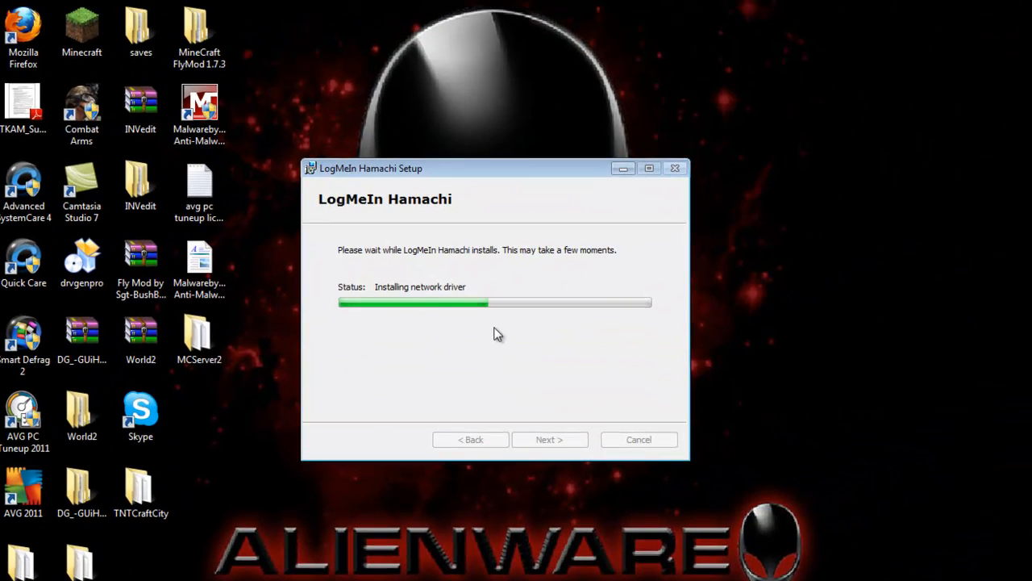
pyautogui.moveTo(495, 323)
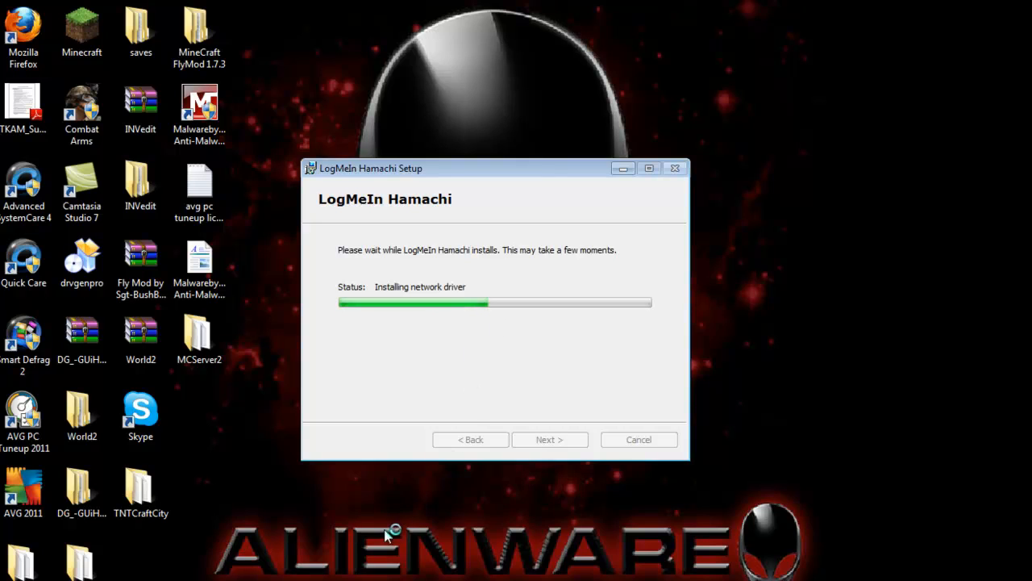
pyautogui.moveTo(480, 327)
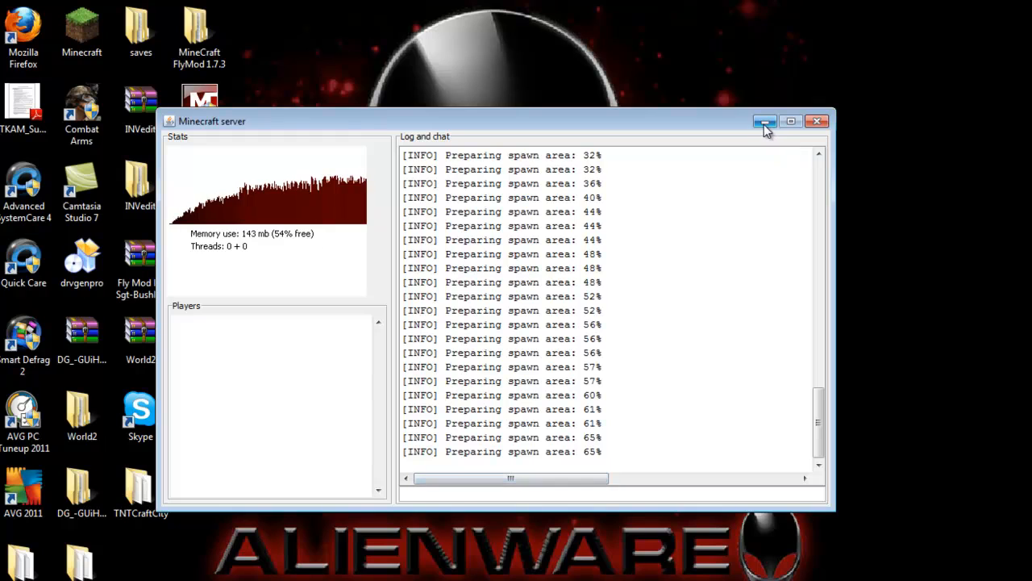
# - Minimize the Minecraft server window while the Hamachi installation progresses
pyautogui.click(764, 121)
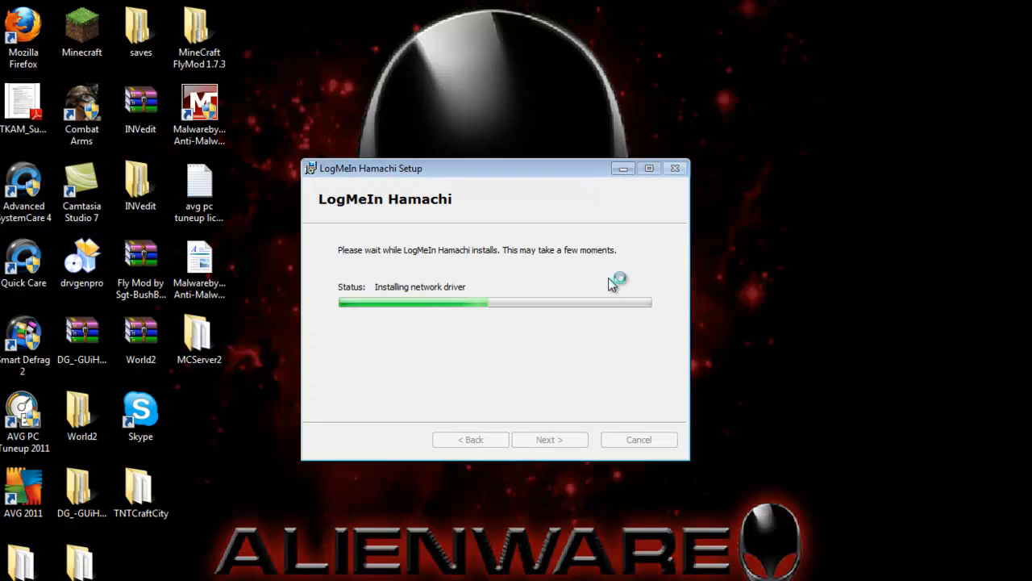
pyautogui.moveTo(489, 331)
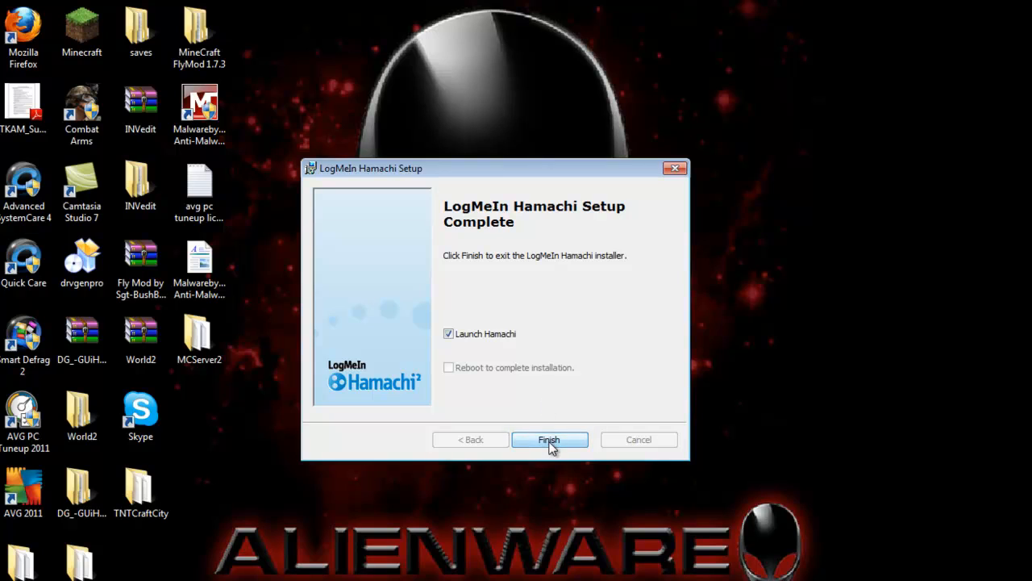
pyautogui.moveTo(516, 380)
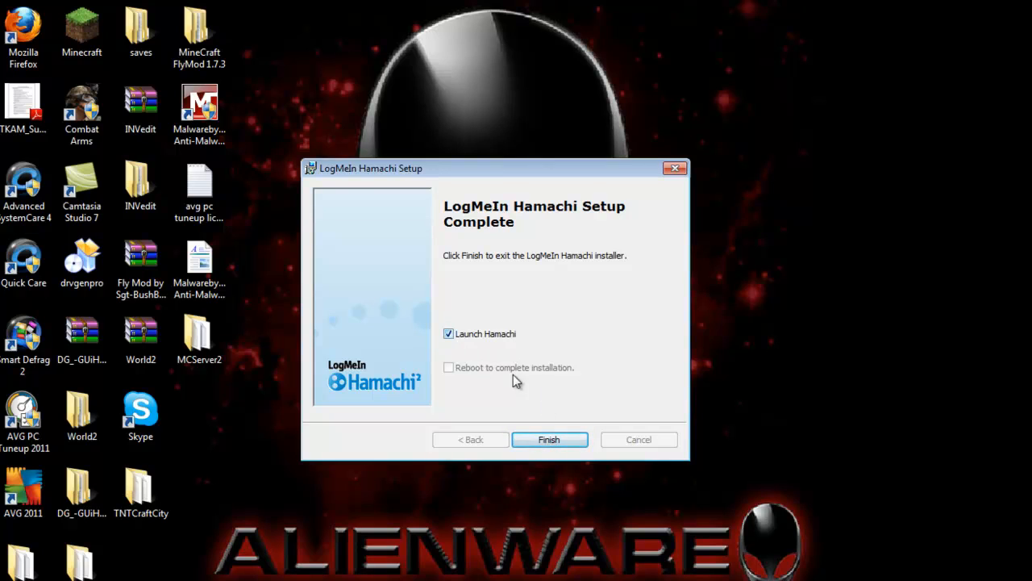
# - Finish setup, power Hamachi on, and register the client under its suggested name
pyautogui.click(549, 439)
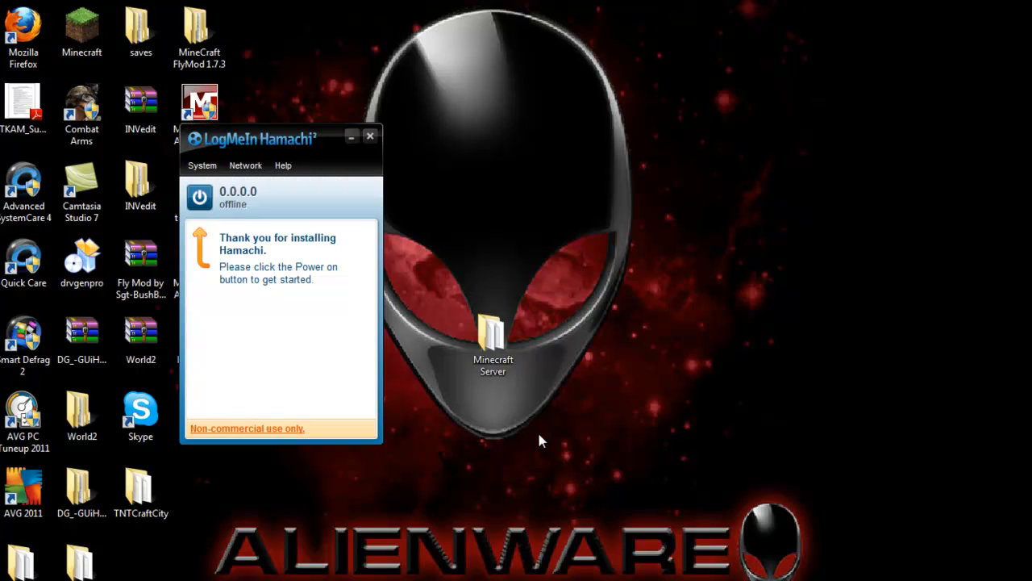
pyautogui.moveTo(366, 238)
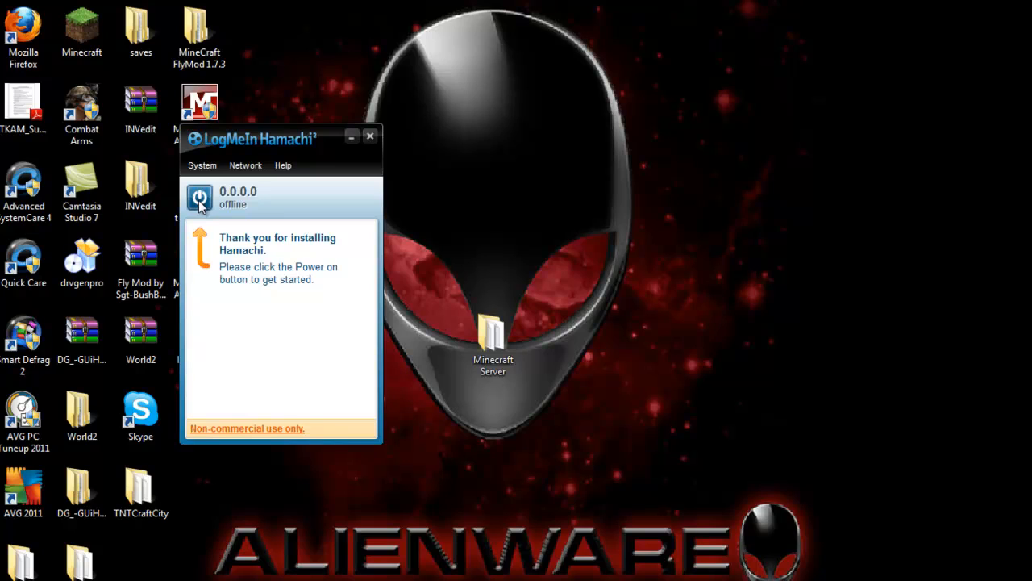
pyautogui.click(200, 198)
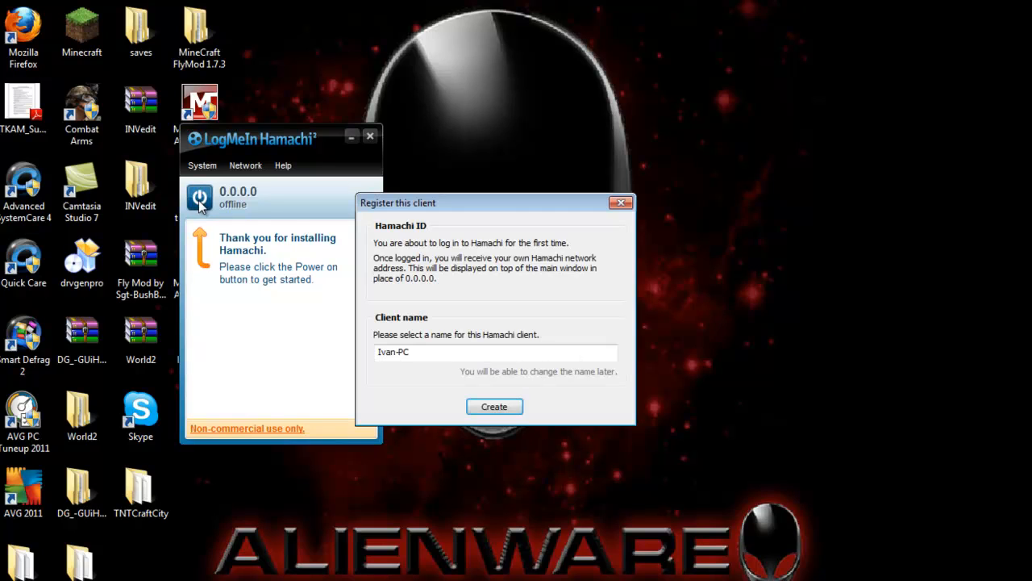
pyautogui.moveTo(494, 418)
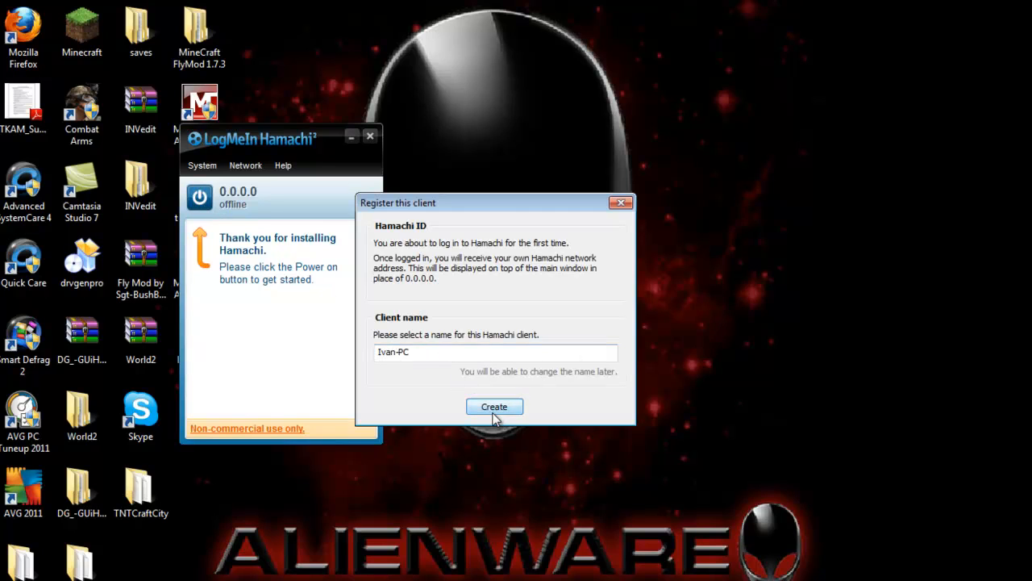
pyautogui.click(494, 406)
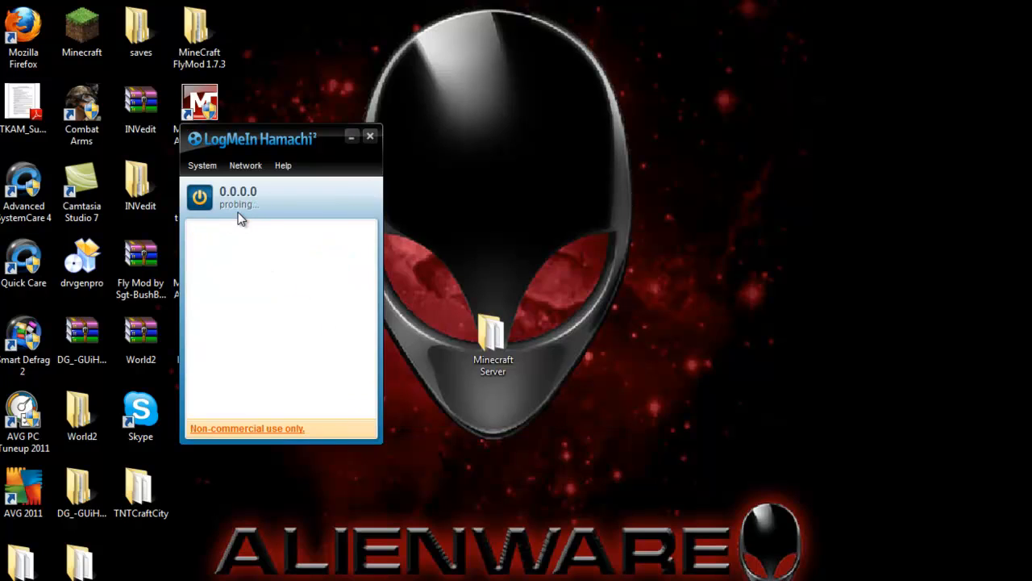
pyautogui.moveTo(246, 211)
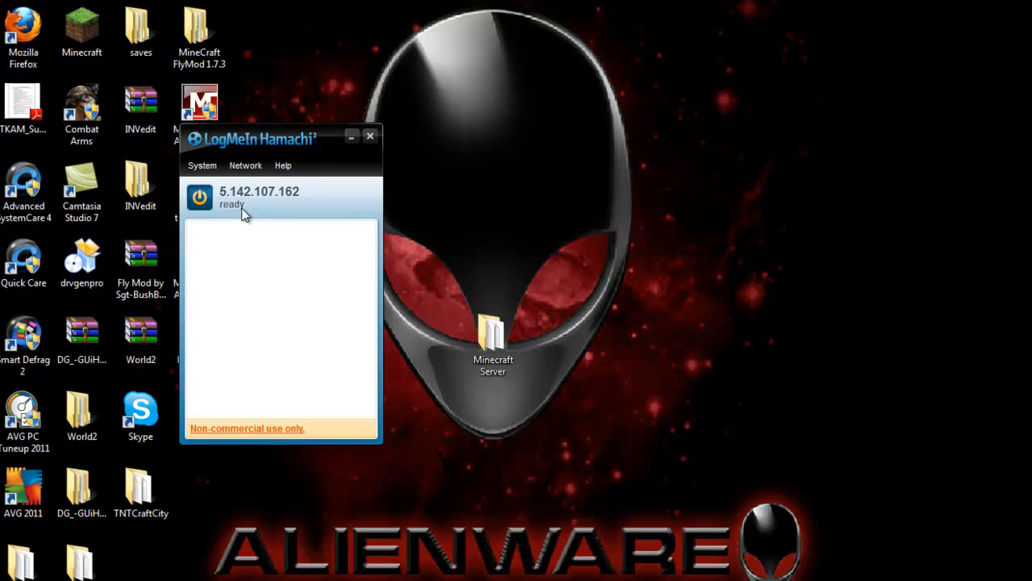
pyautogui.click(200, 197)
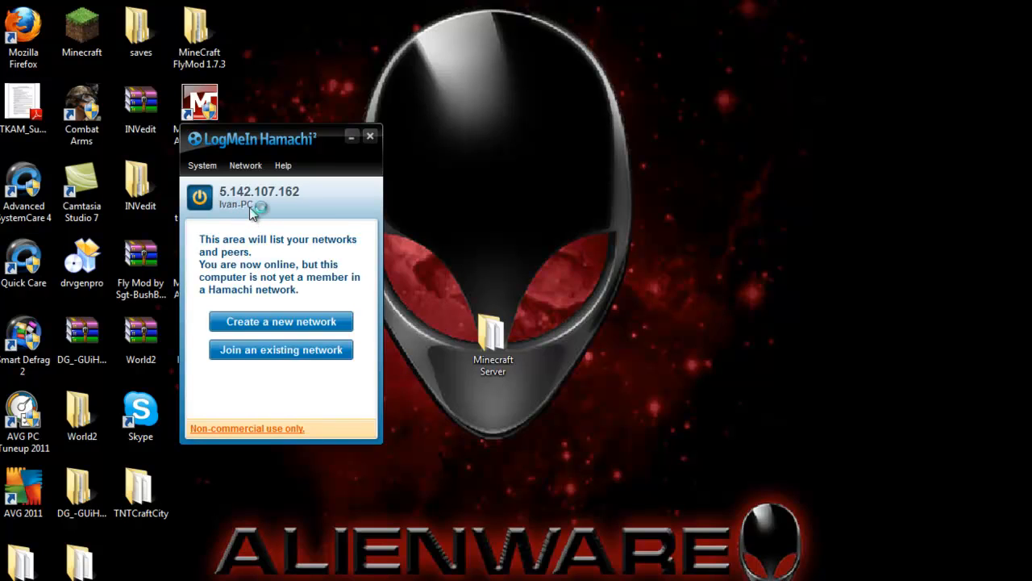
pyautogui.moveTo(266, 323)
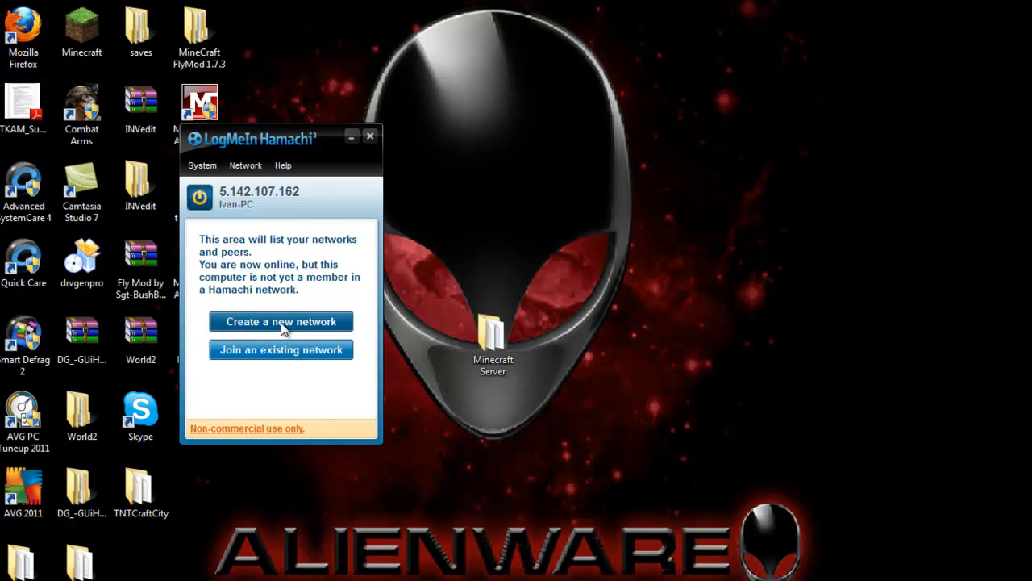
# - Create a Hamachi network with Network ID Sharpie329 and a password
pyautogui.click(280, 321)
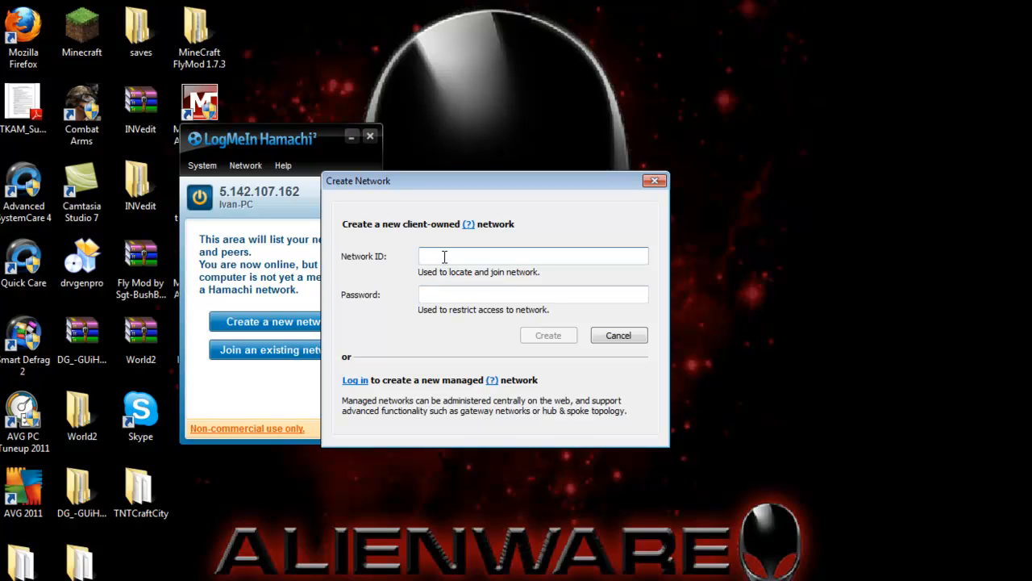
pyautogui.write('Sharpie329')
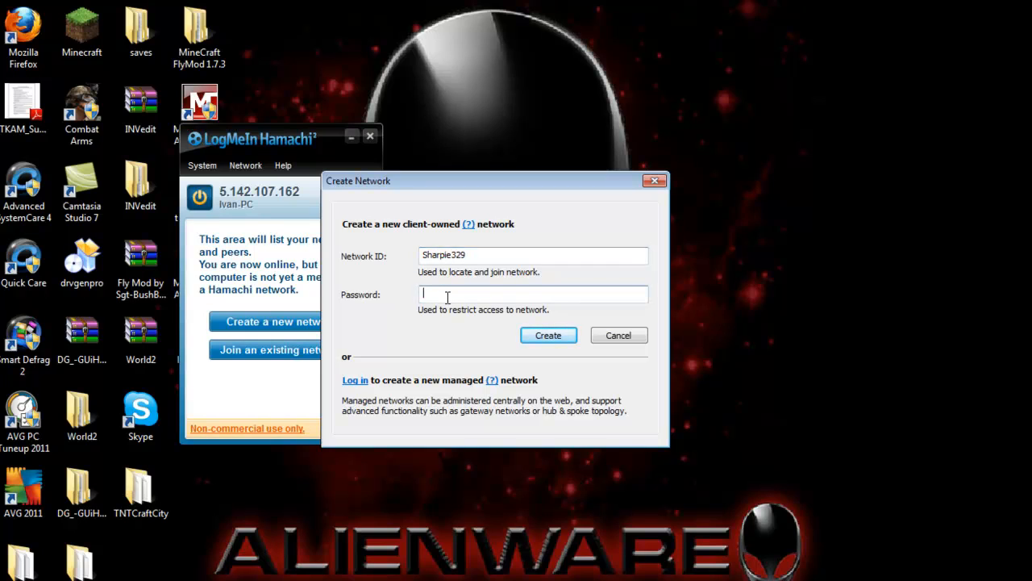
pyautogui.write('youtube')
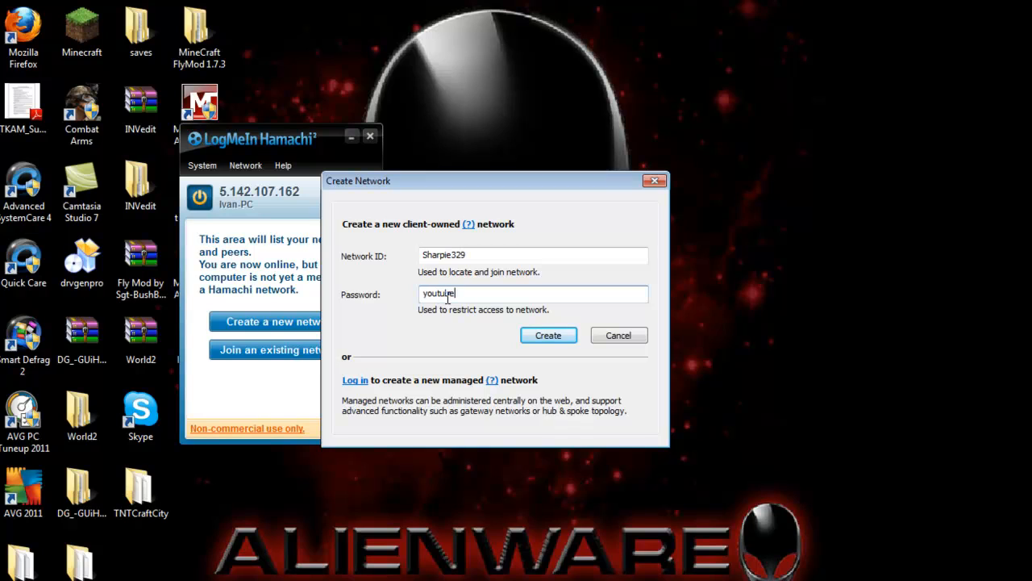
pyautogui.click(548, 334)
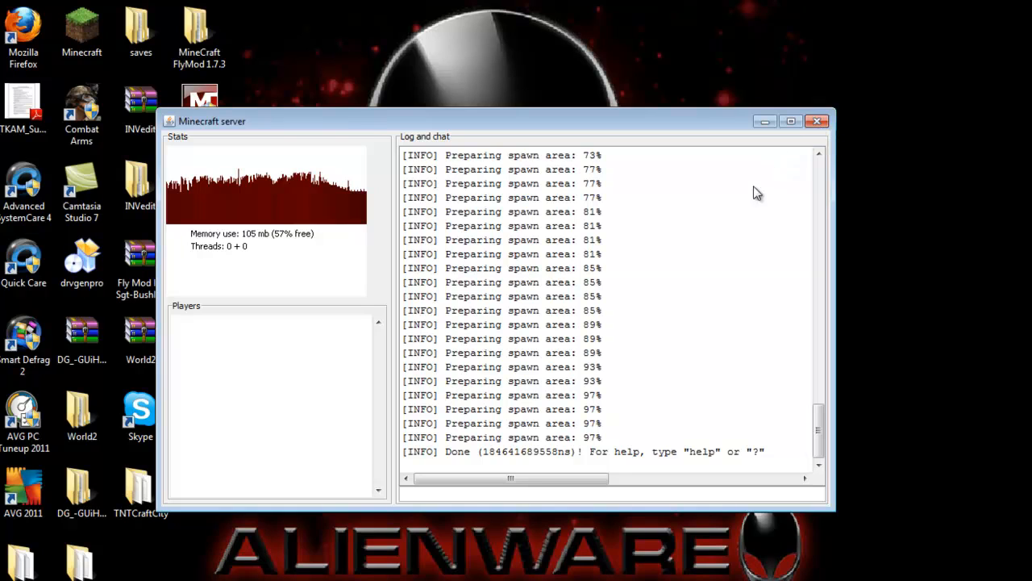
pyautogui.moveTo(773, 141)
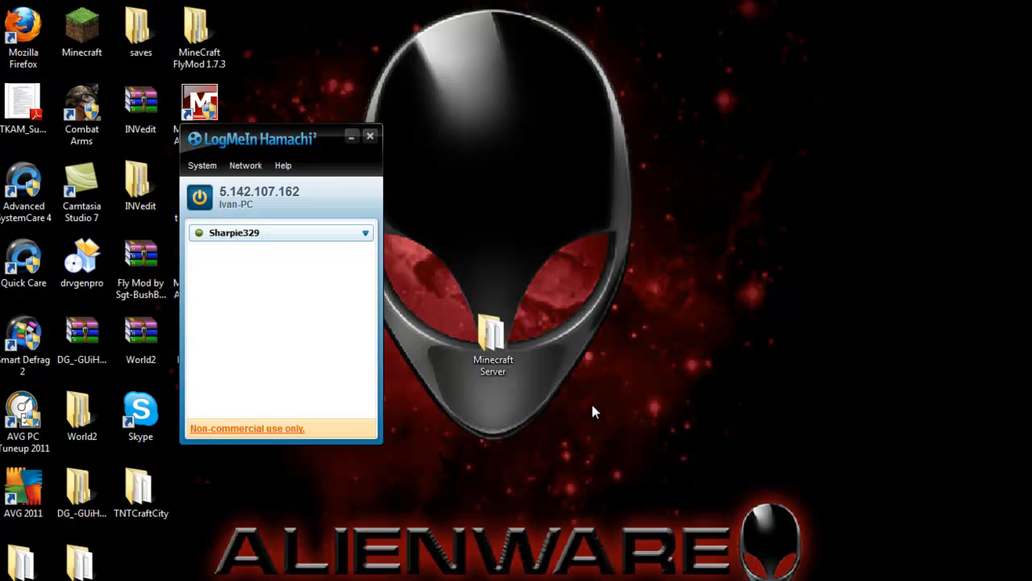
# - Open server.properties from the Minecraft Server folder with WordPad via Open with
pyautogui.click(493, 351)
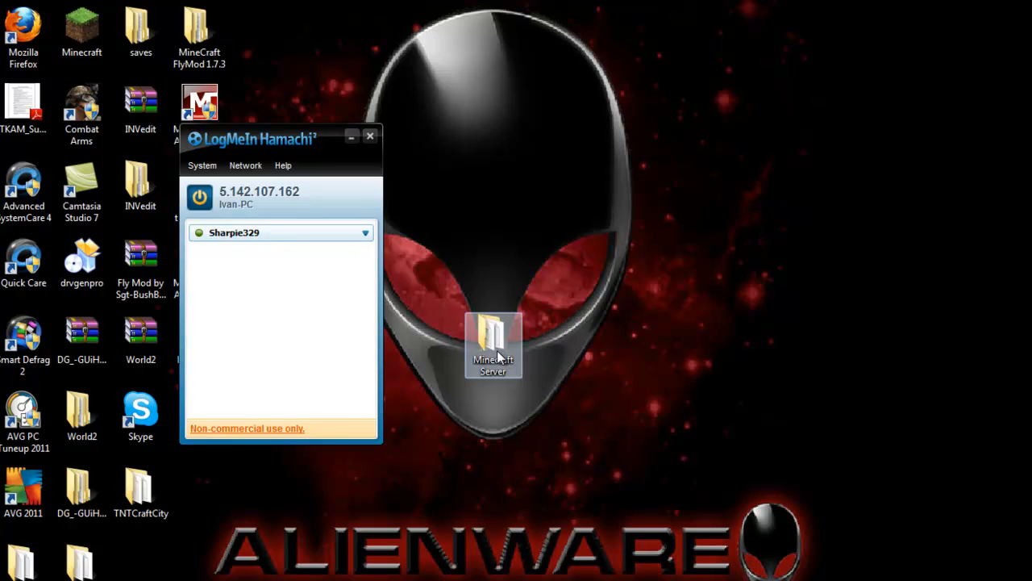
pyautogui.doubleClick(492, 343)
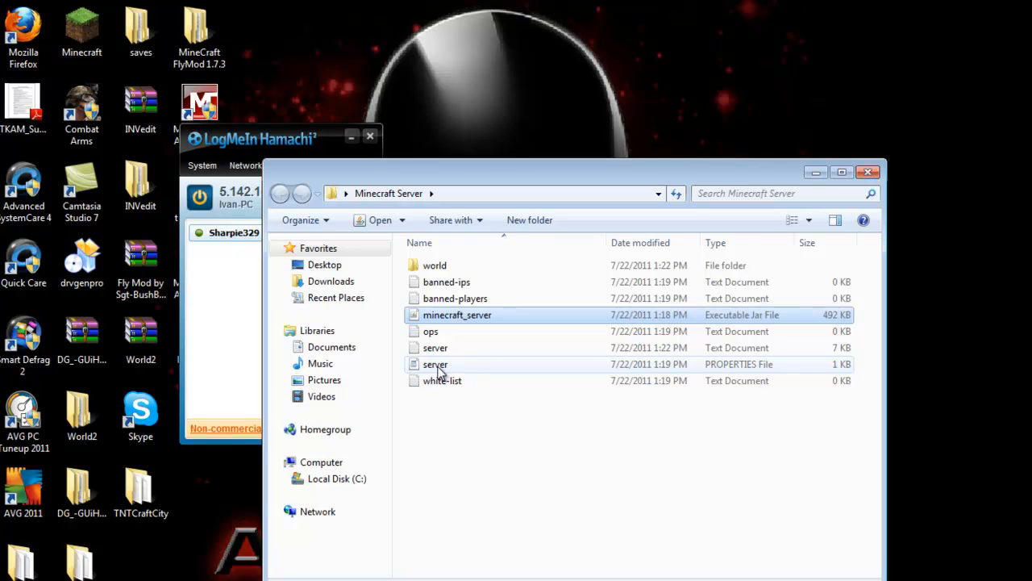
pyautogui.rightClick(436, 364)
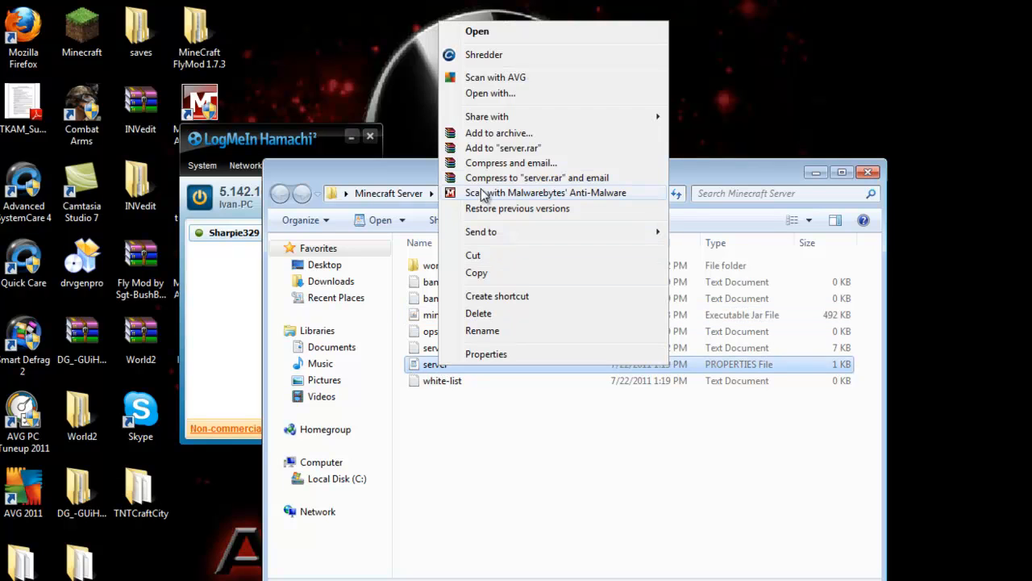
pyautogui.click(490, 92)
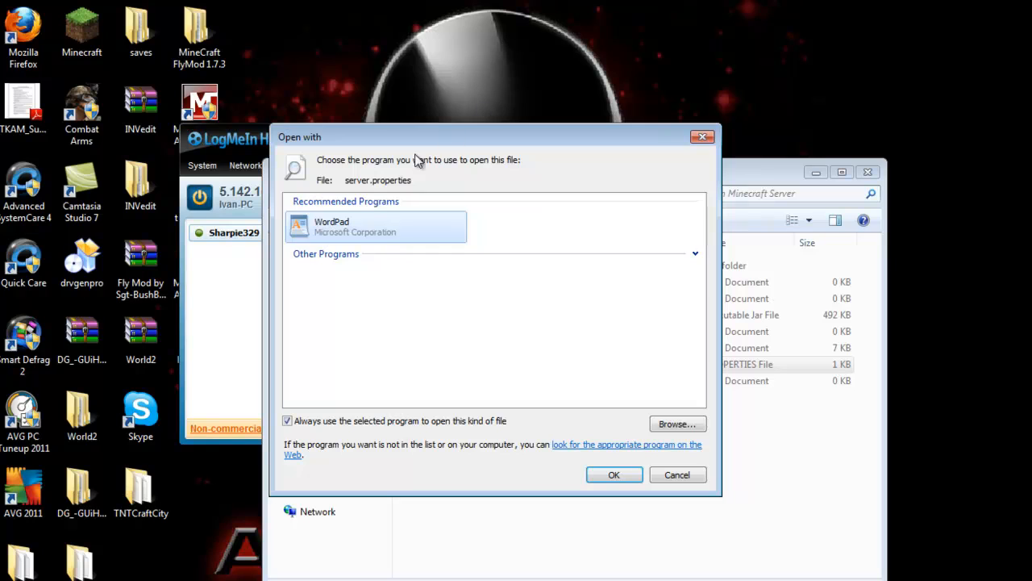
pyautogui.moveTo(602, 457)
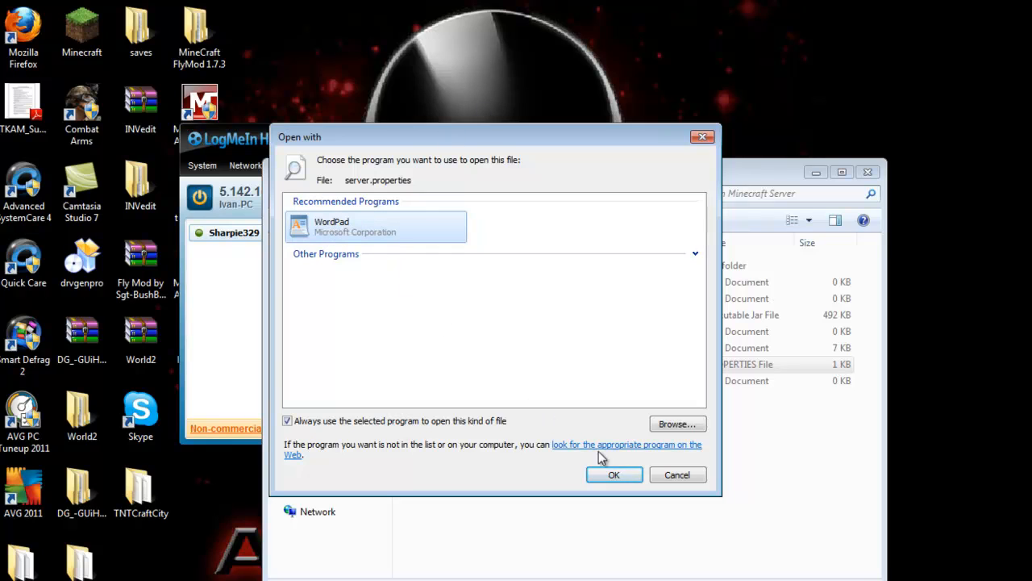
pyautogui.moveTo(578, 453)
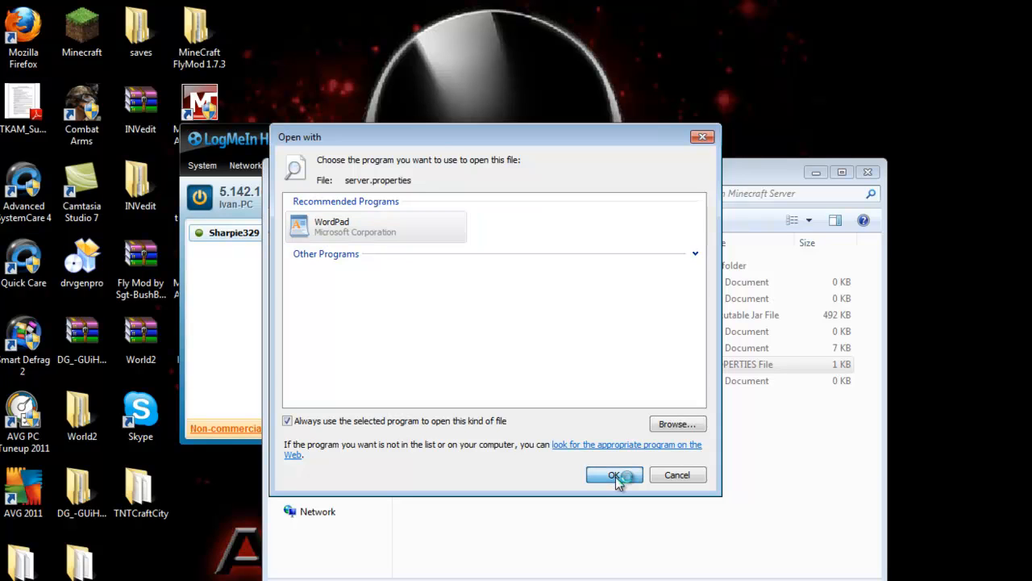
pyautogui.click(614, 474)
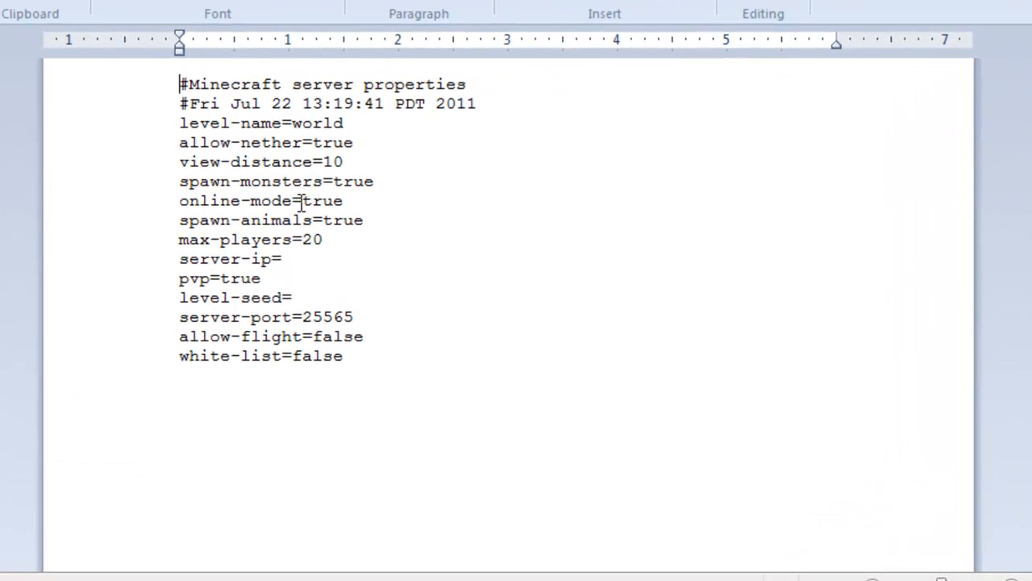
# - Change online-mode=true to False in server.properties, then close WordPad saving the change
pyautogui.click(342, 201)
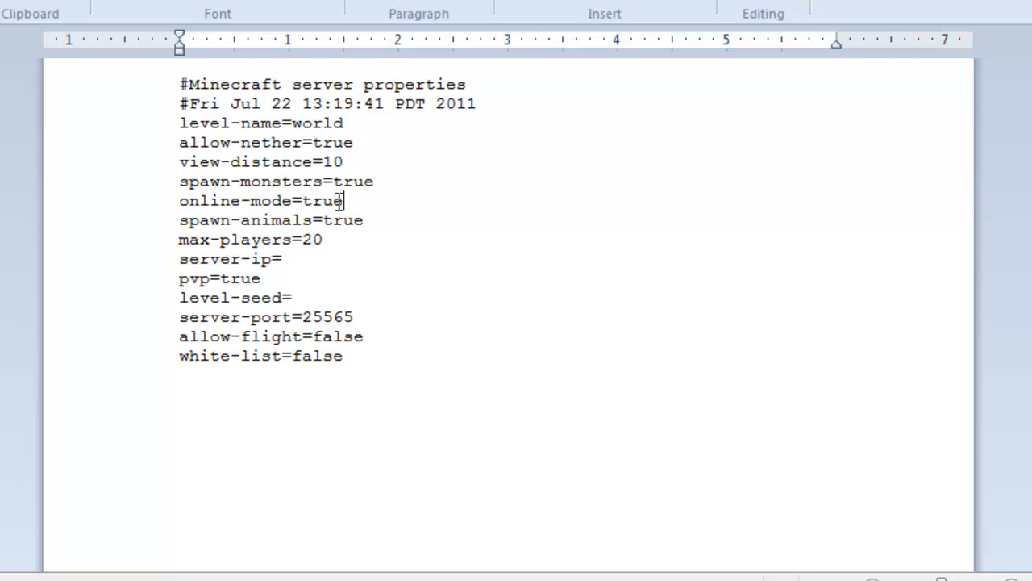
pyautogui.write('Fals')
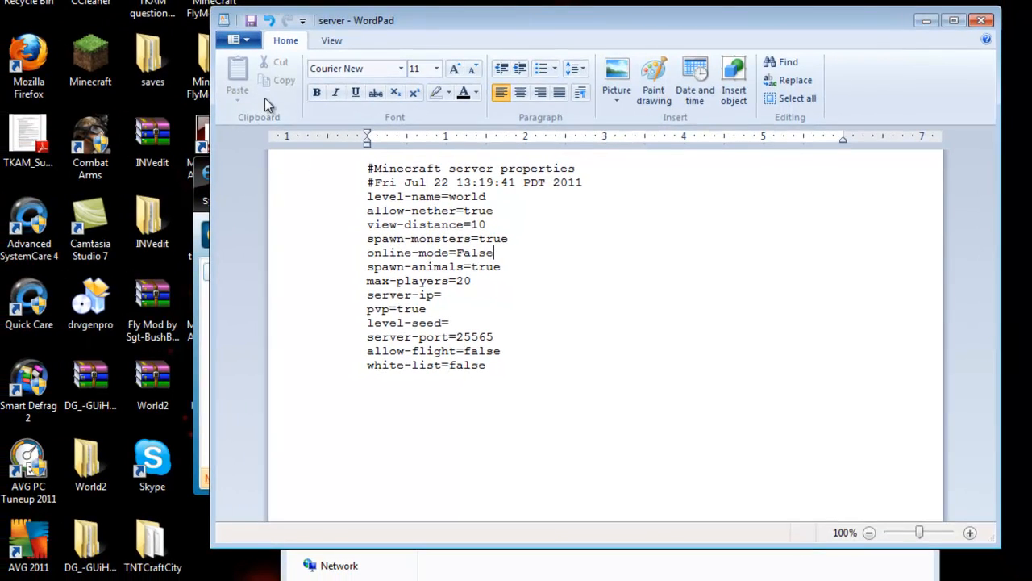
pyautogui.moveTo(248, 141)
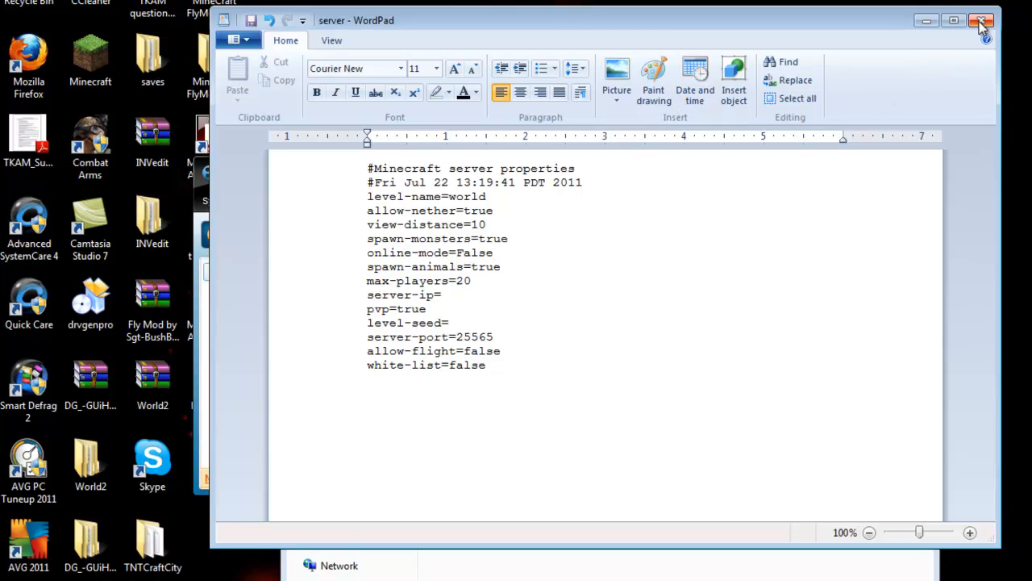
pyautogui.click(978, 22)
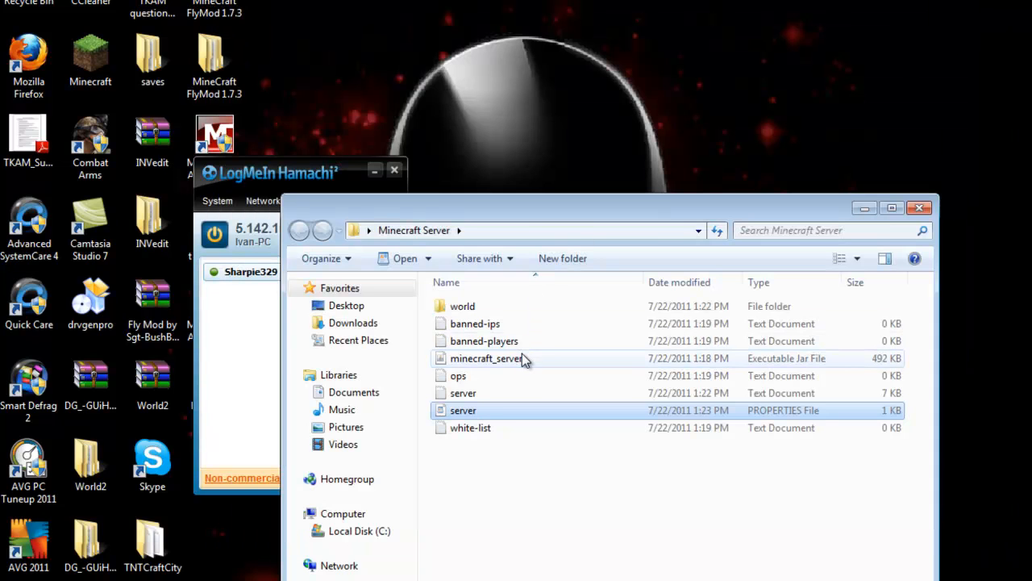
# - Launch minecraft_server.jar in offline mode and close the Minecraft Server folder
pyautogui.click(486, 358)
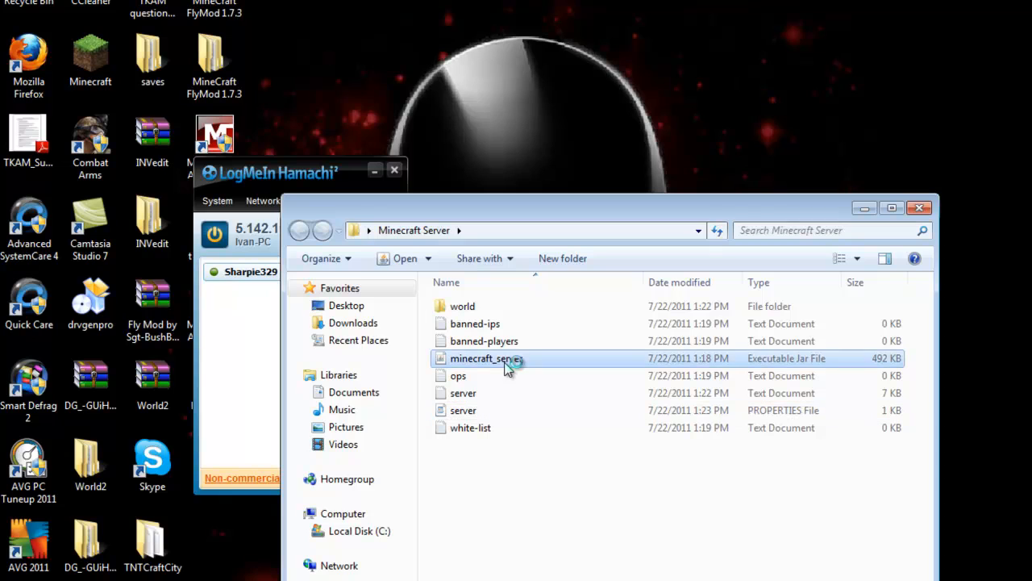
pyautogui.doubleClick(482, 358)
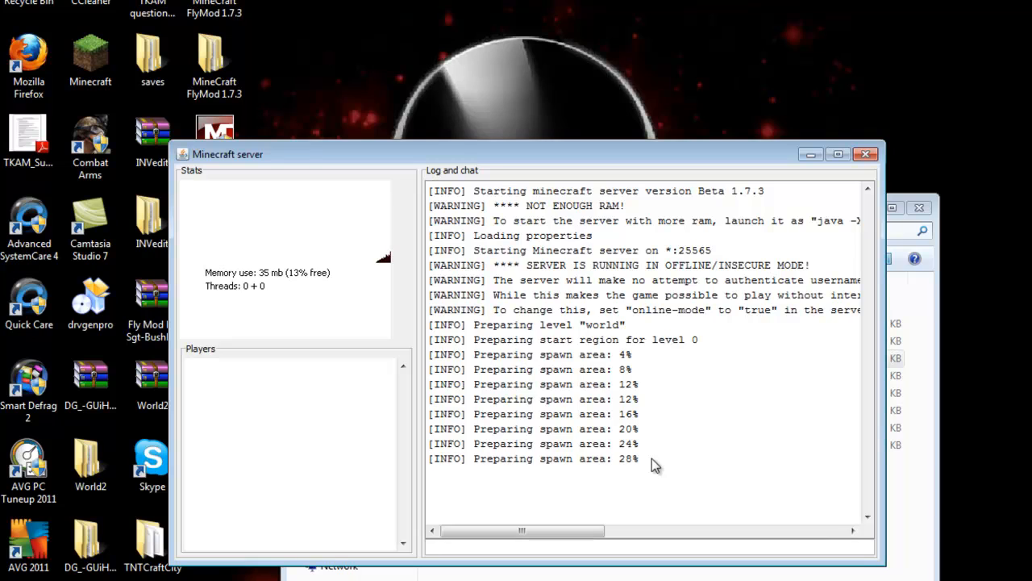
pyautogui.moveTo(738, 365)
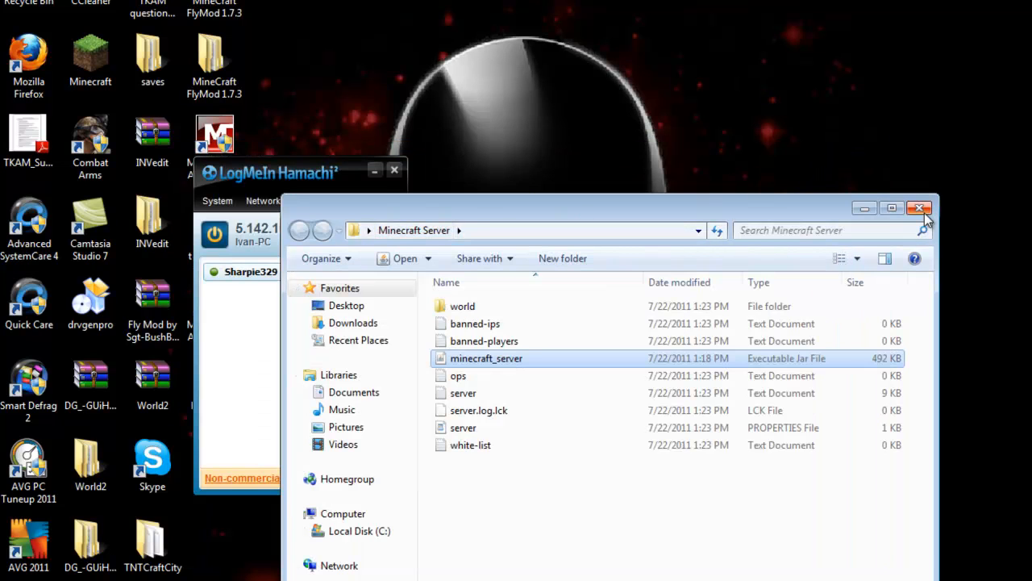
pyautogui.click(920, 208)
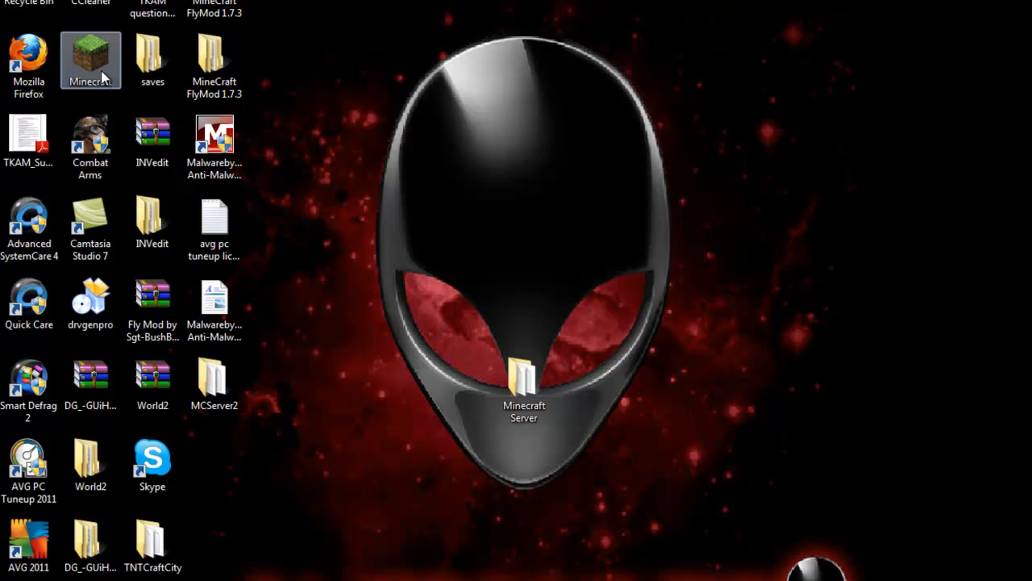
# - Launch Minecraft from the desktop shortcut past the security warning and enter as CroatAlien
pyautogui.doubleClick(91, 55)
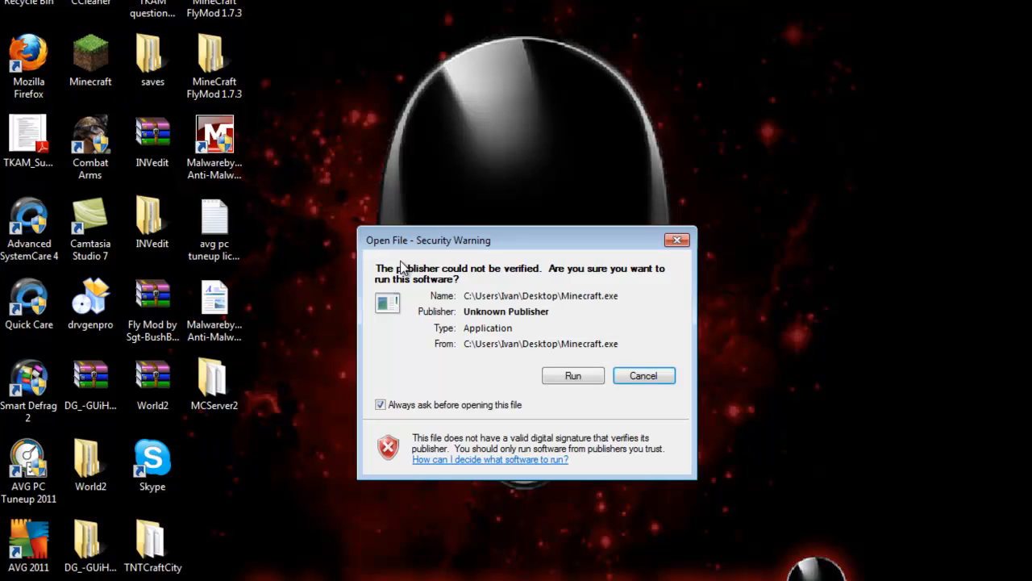
pyautogui.click(573, 376)
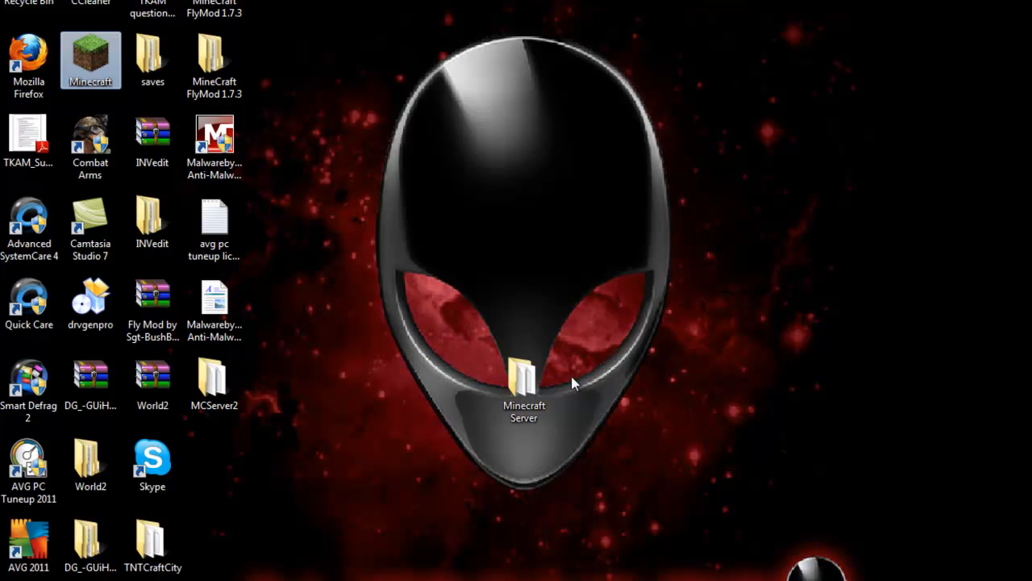
pyautogui.doubleClick(90, 58)
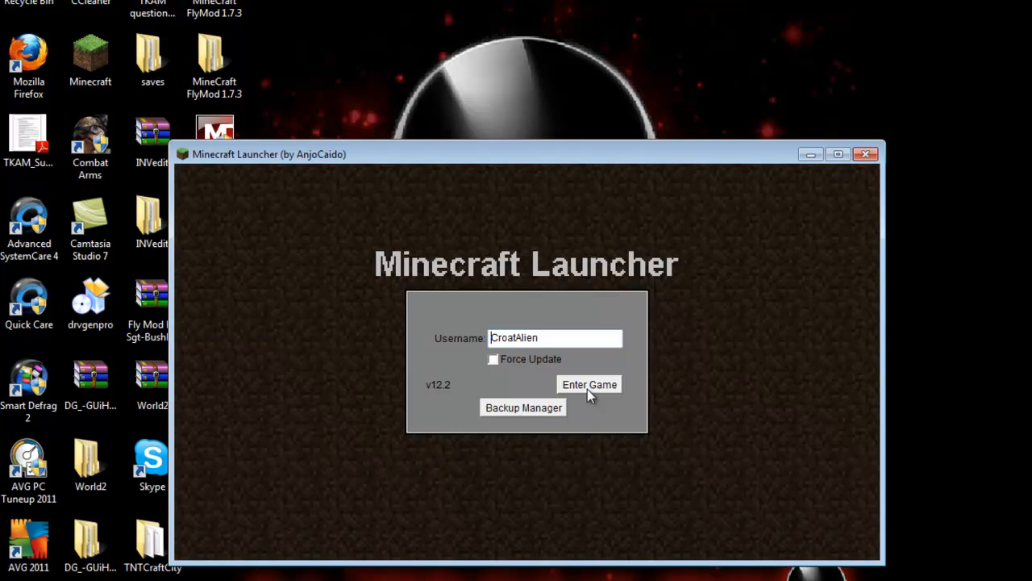
pyautogui.moveTo(493, 369)
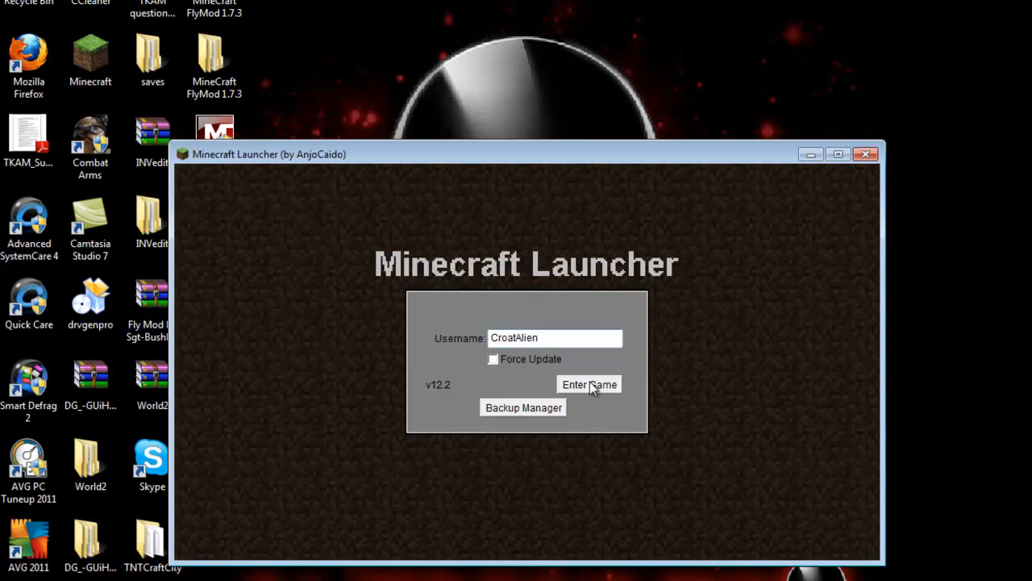
pyautogui.click(588, 384)
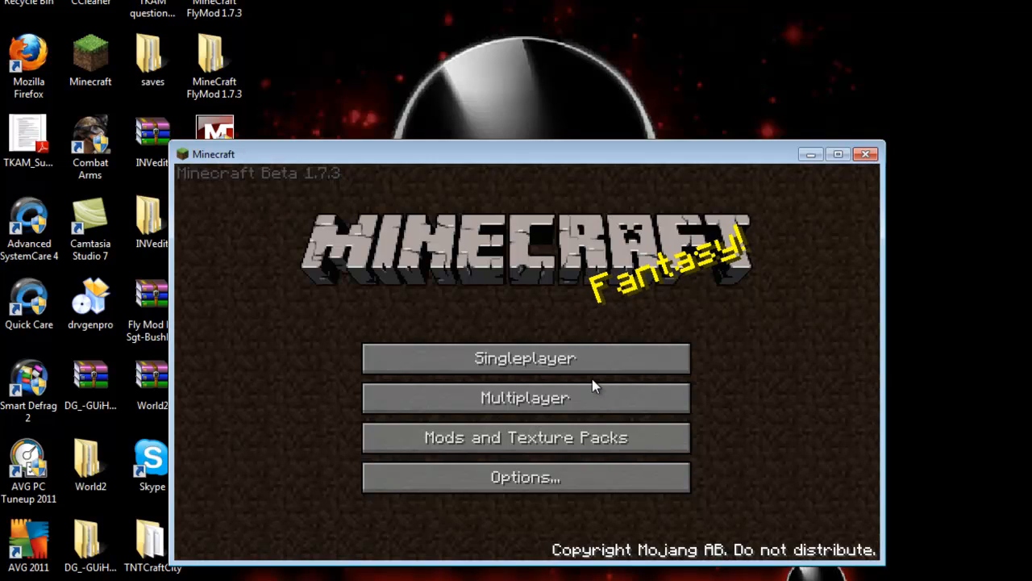
# - Connect through Multiplayer to the server at localhost
pyautogui.click(525, 397)
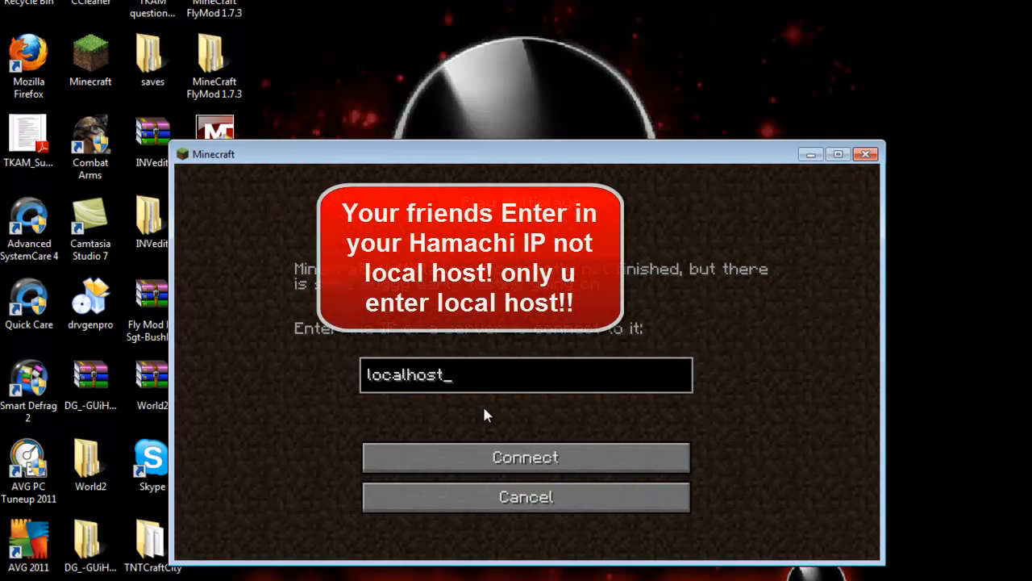
pyautogui.moveTo(450, 398)
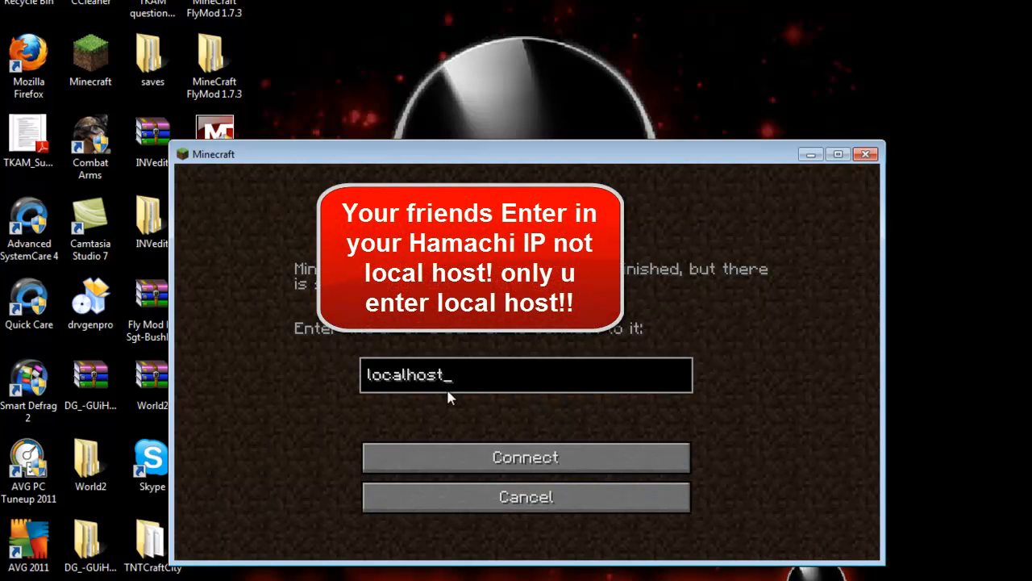
pyautogui.click(525, 457)
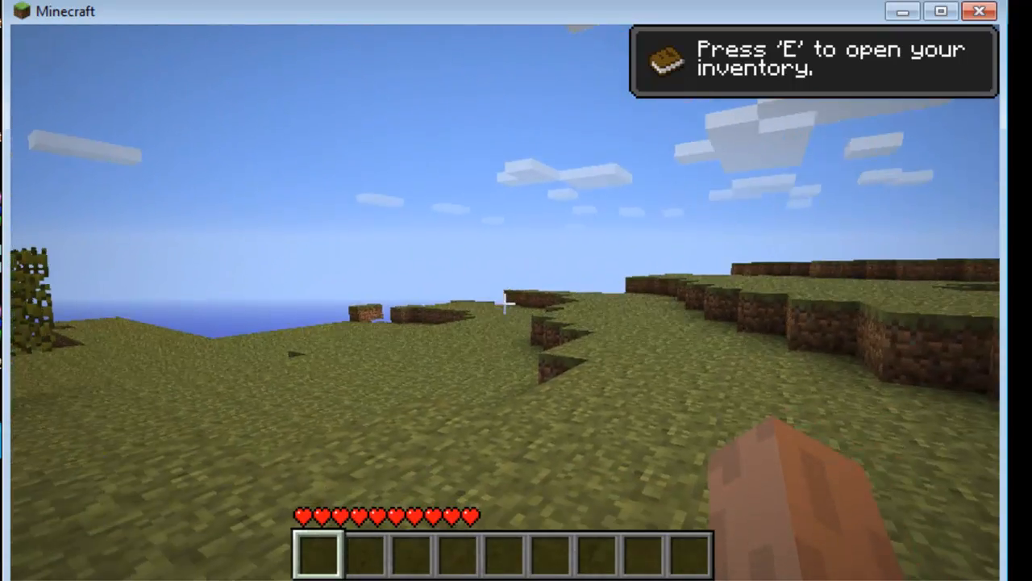
pyautogui.moveTo(500, 301)
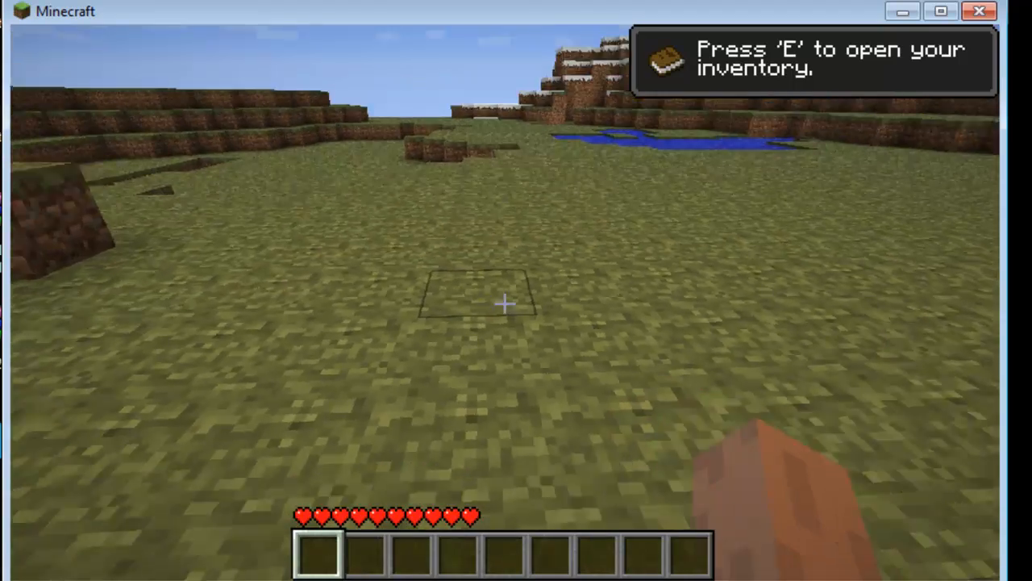